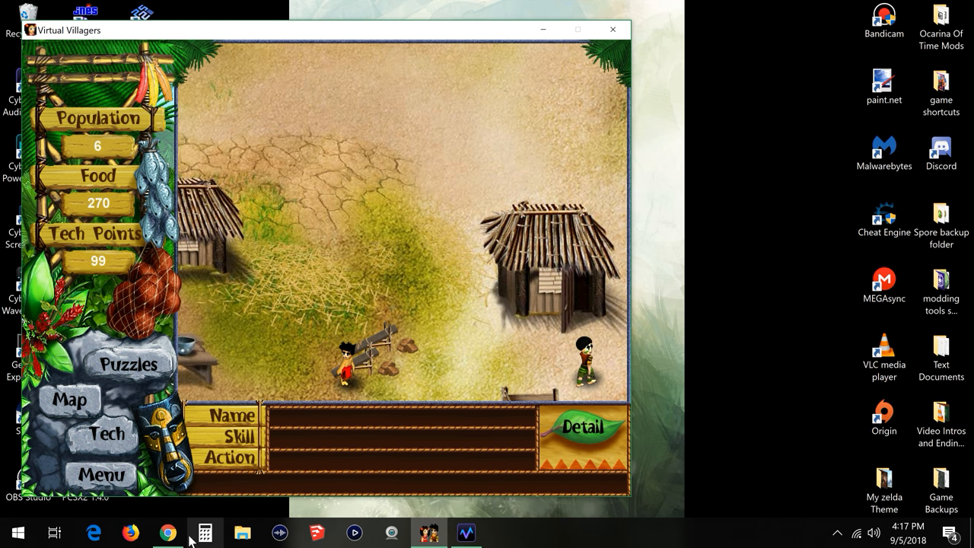
Step: Switch to Chrome showing the Cheat Engine 6.8.1 downloads page
{"action": "left_click", "coordinate": [167, 532]}
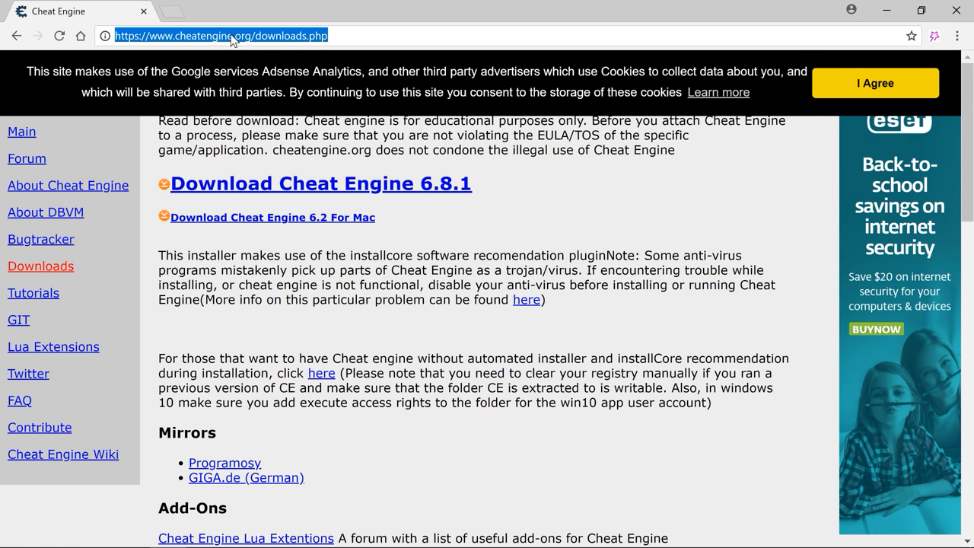
{"action": "mouse_move", "coordinate": [210, 45]}
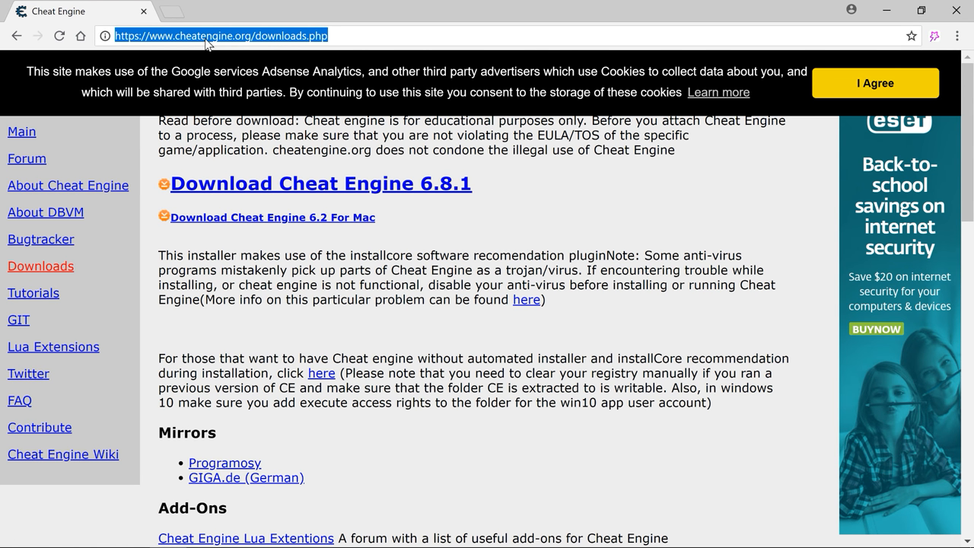
{"action": "mouse_move", "coordinate": [288, 46]}
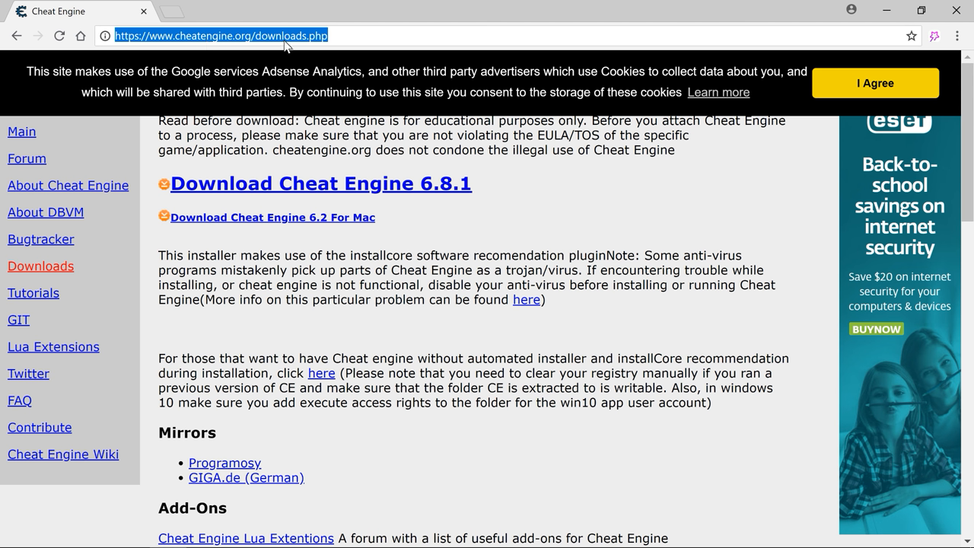
{"action": "mouse_move", "coordinate": [42, 245]}
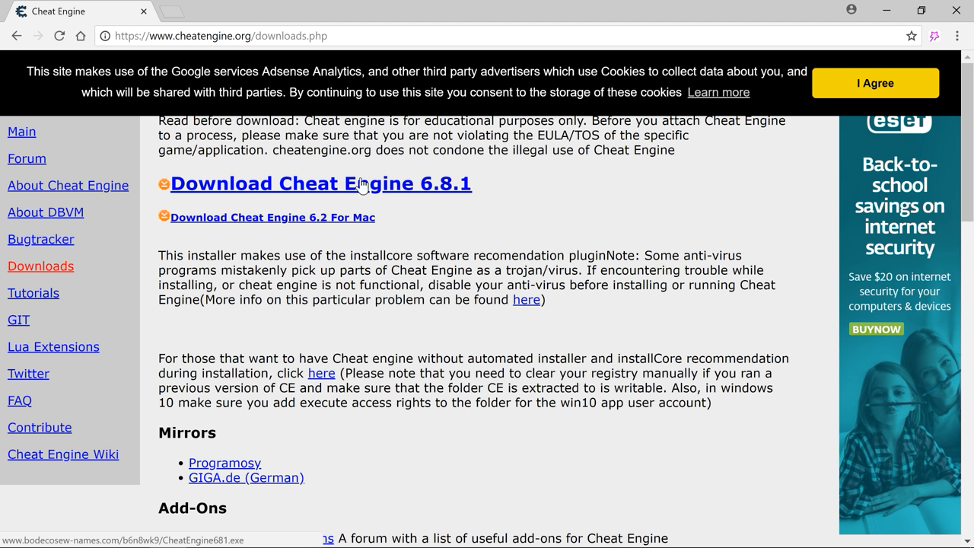
{"action": "mouse_move", "coordinate": [423, 196]}
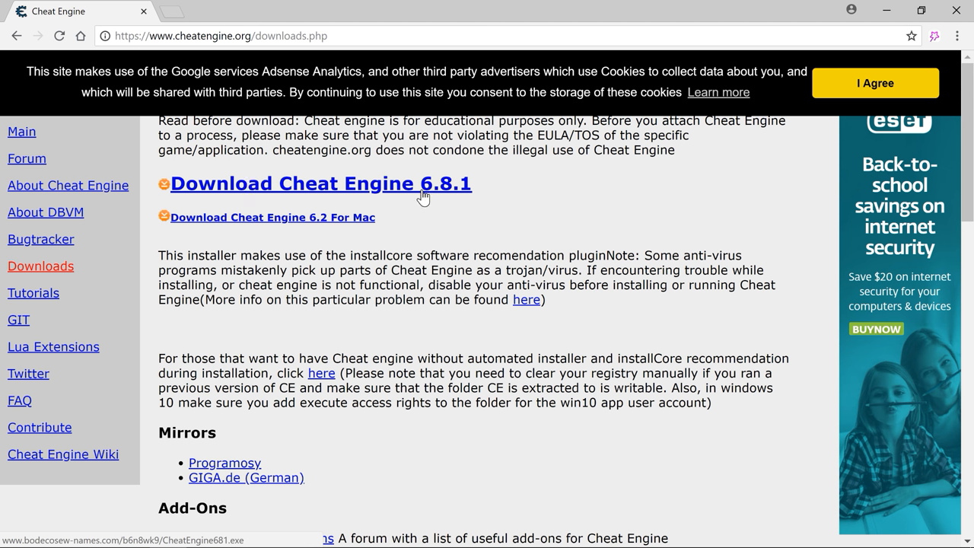
{"action": "mouse_move", "coordinate": [309, 199]}
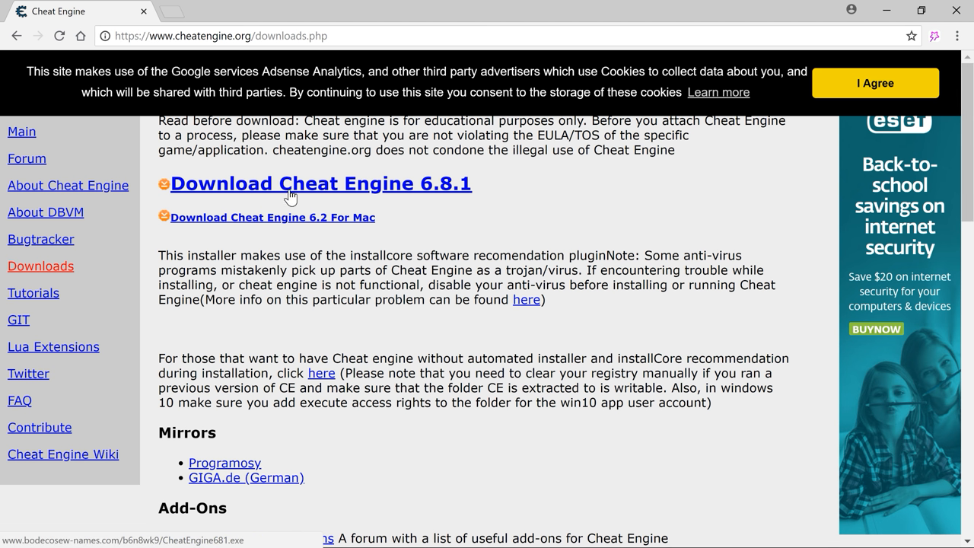
{"action": "mouse_move", "coordinate": [340, 186]}
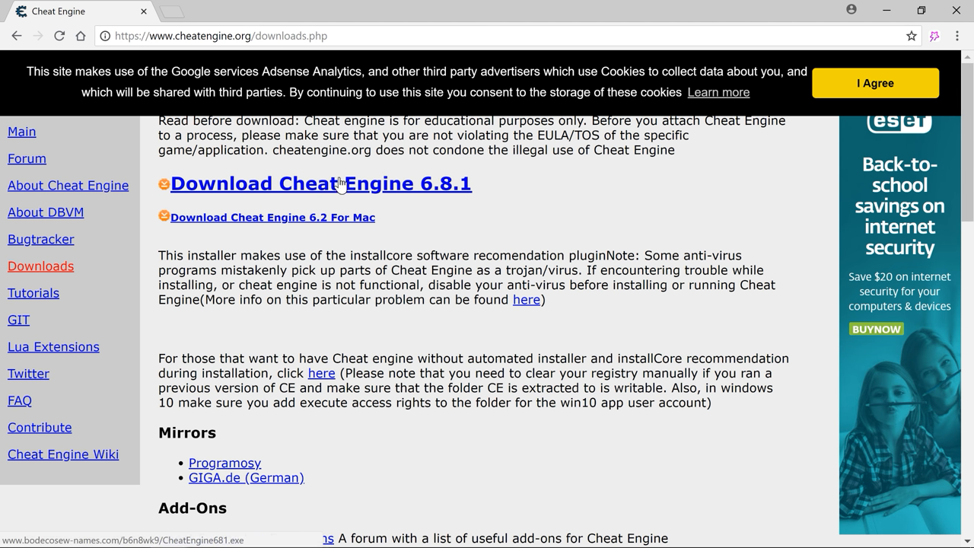
{"action": "mouse_move", "coordinate": [319, 194]}
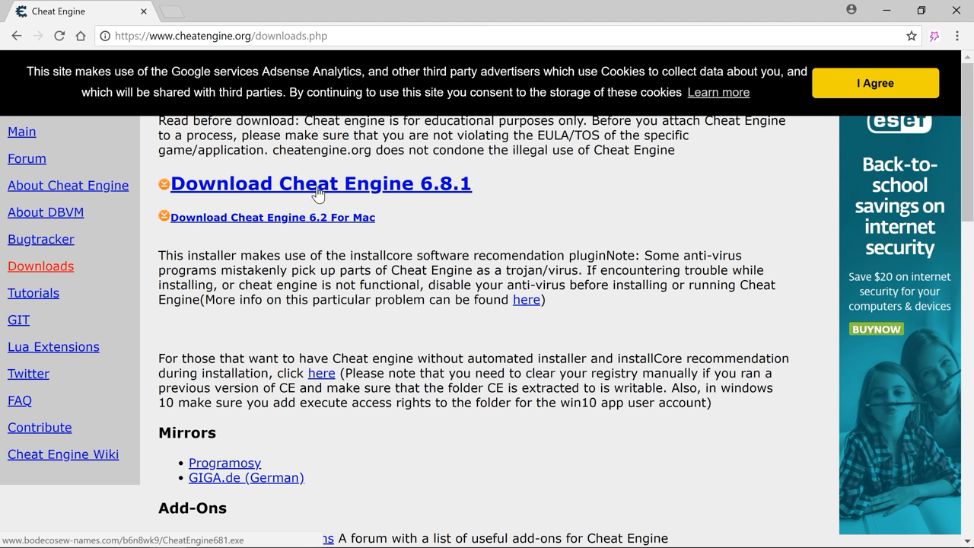
Step: Download the 13.6 MB CheatEngine681.exe installer, declining the Search Manager extension
{"action": "left_click", "coordinate": [320, 184]}
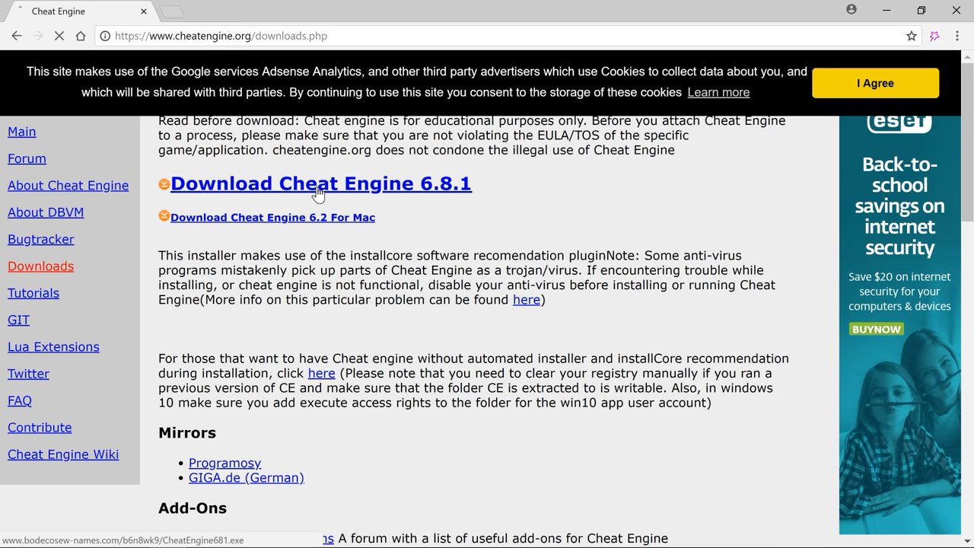
{"action": "left_click", "coordinate": [319, 184]}
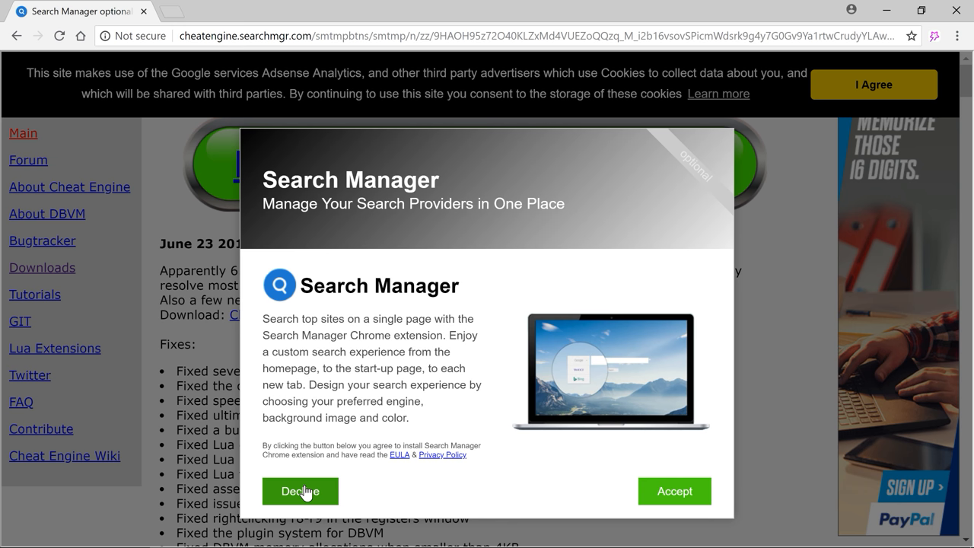
{"action": "left_click", "coordinate": [300, 491]}
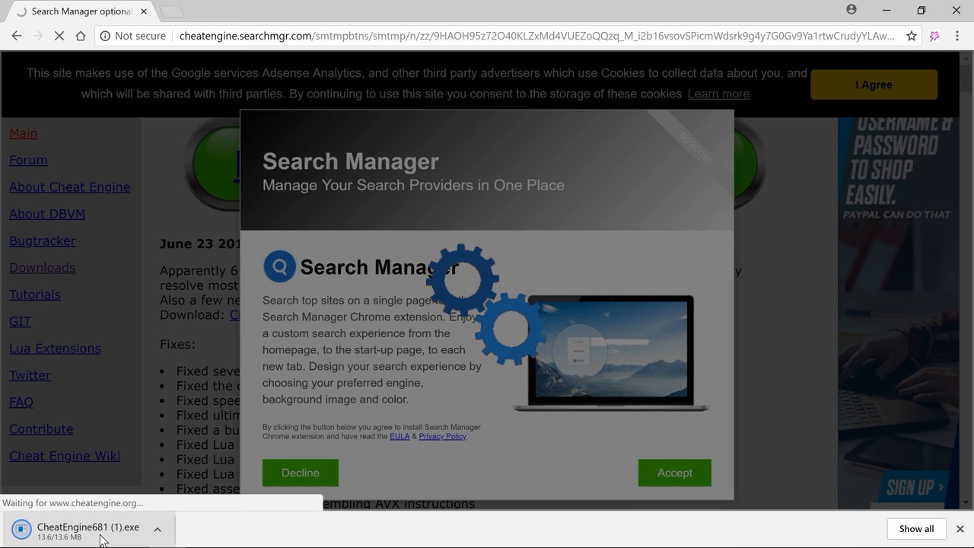
{"action": "left_click", "coordinate": [158, 528]}
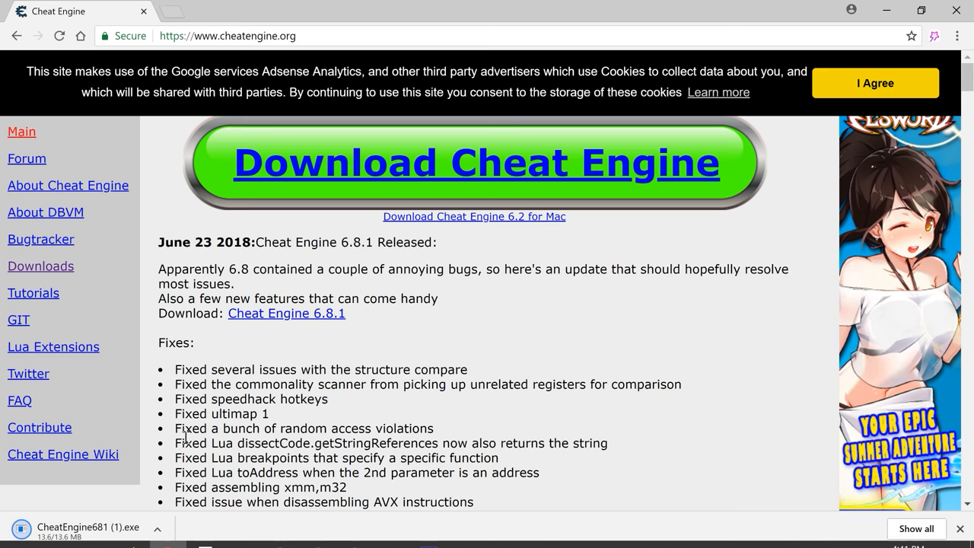
{"action": "mouse_move", "coordinate": [886, 9]}
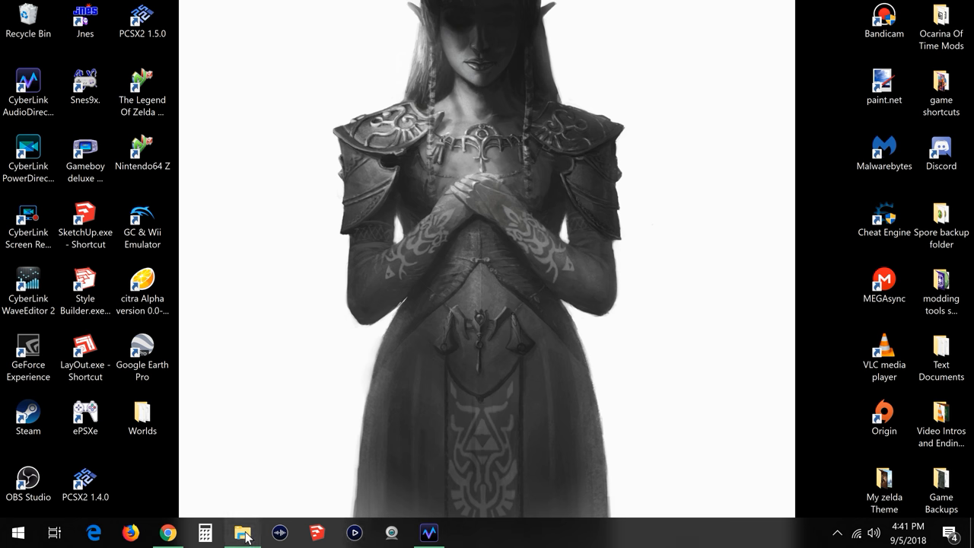
Step: Locate CheatEngine681 (1).exe in the Downloads folder in File Explorer
{"action": "left_click", "coordinate": [244, 532]}
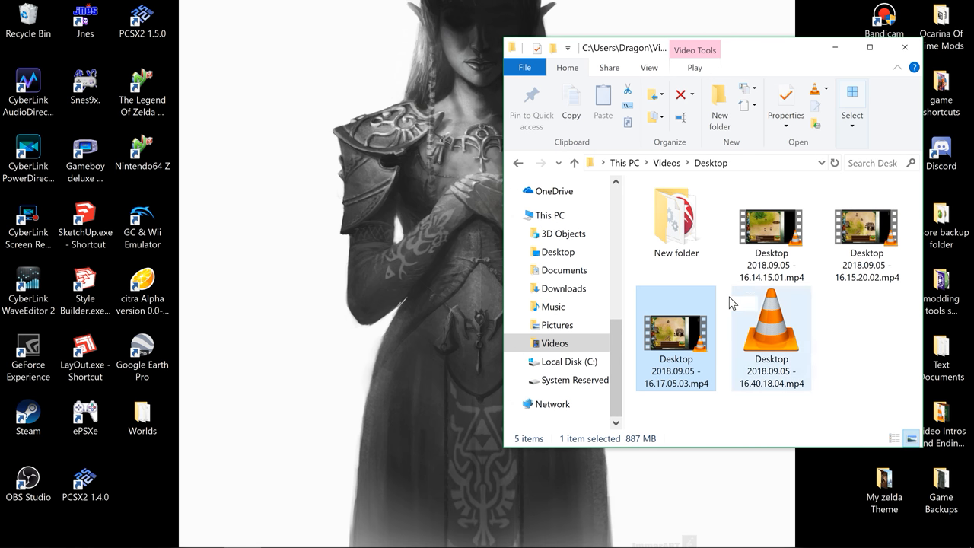
{"action": "left_click", "coordinate": [563, 288]}
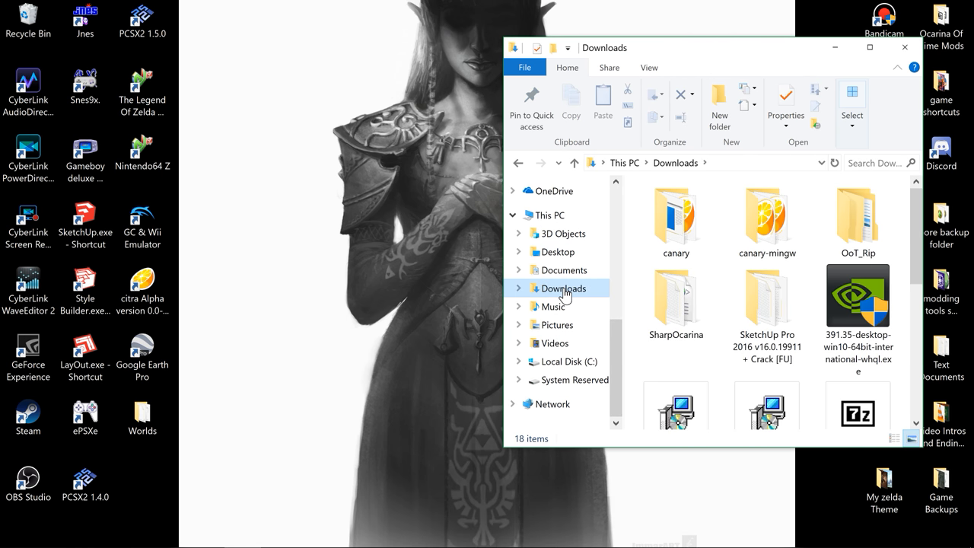
{"action": "scroll", "scroll_direction": "down", "scroll_amount": 3}
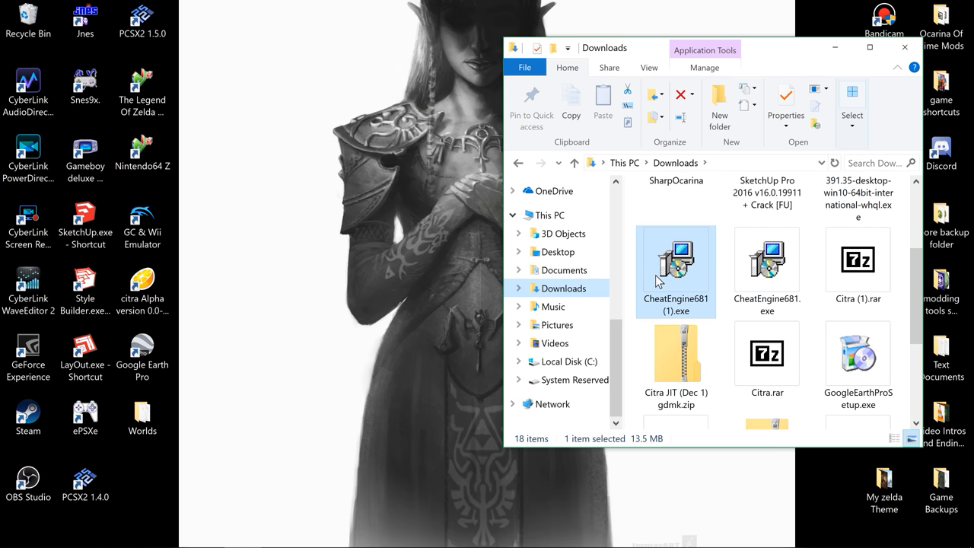
{"action": "mouse_move", "coordinate": [766, 272]}
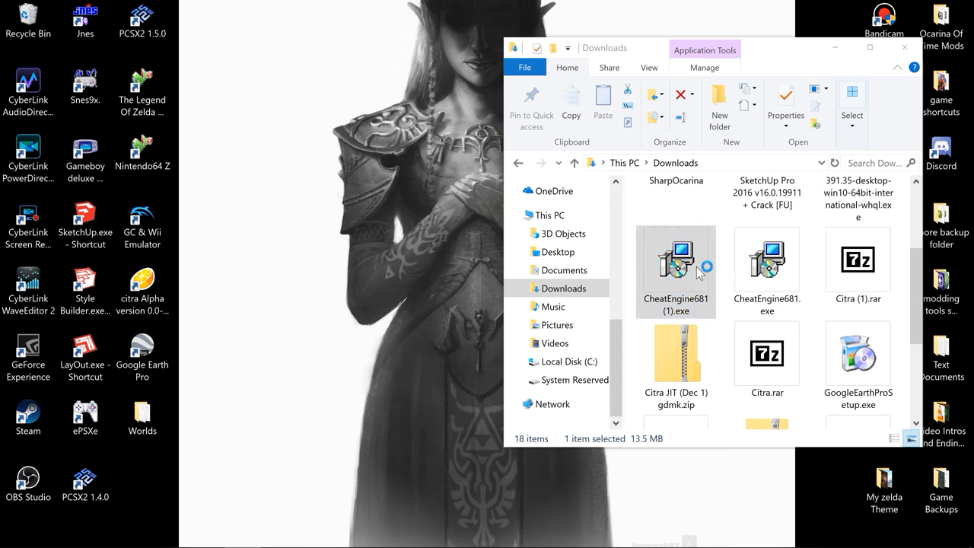
Step: Run CheatEngine681 (1).exe, choosing 'Install anyway' and approving the UAC prompt
{"action": "double_click", "coordinate": [676, 273]}
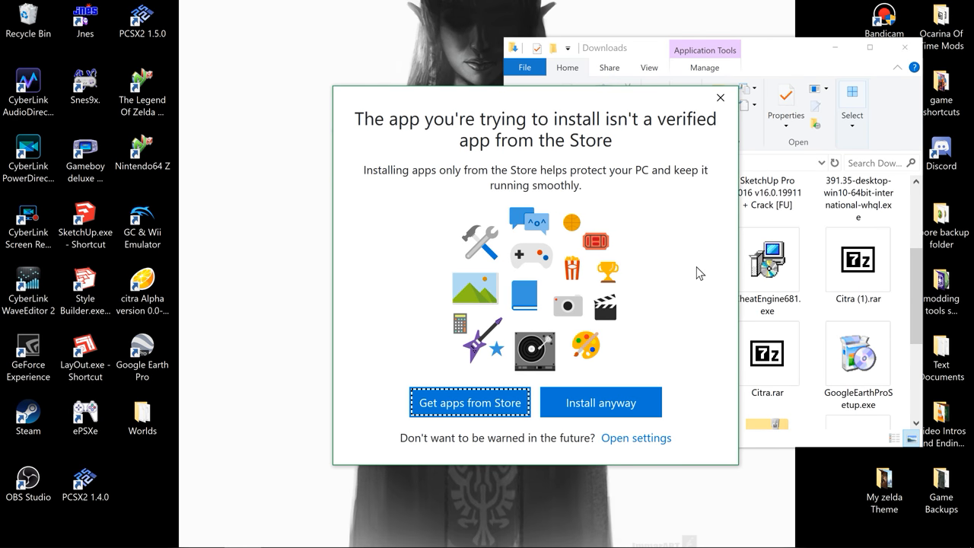
{"action": "mouse_move", "coordinate": [600, 402]}
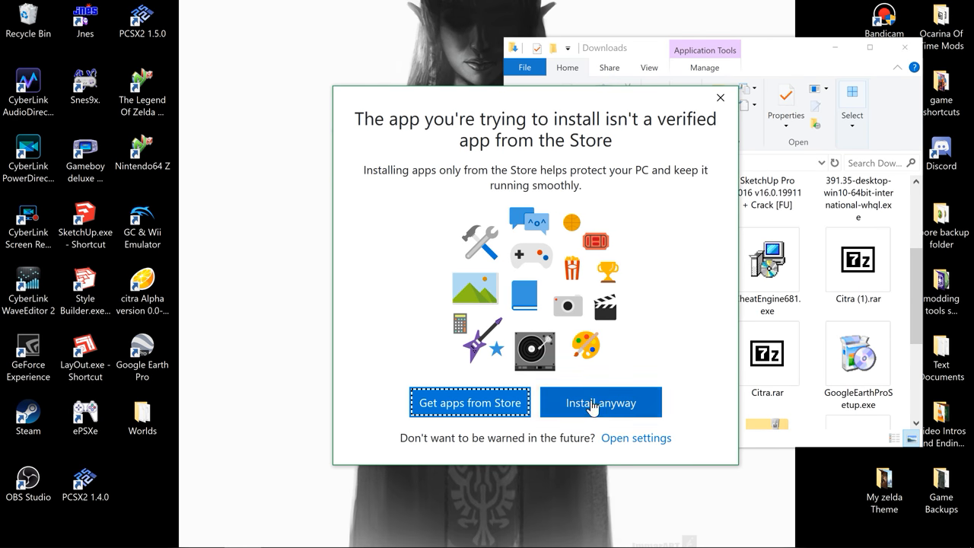
{"action": "left_click", "coordinate": [600, 401]}
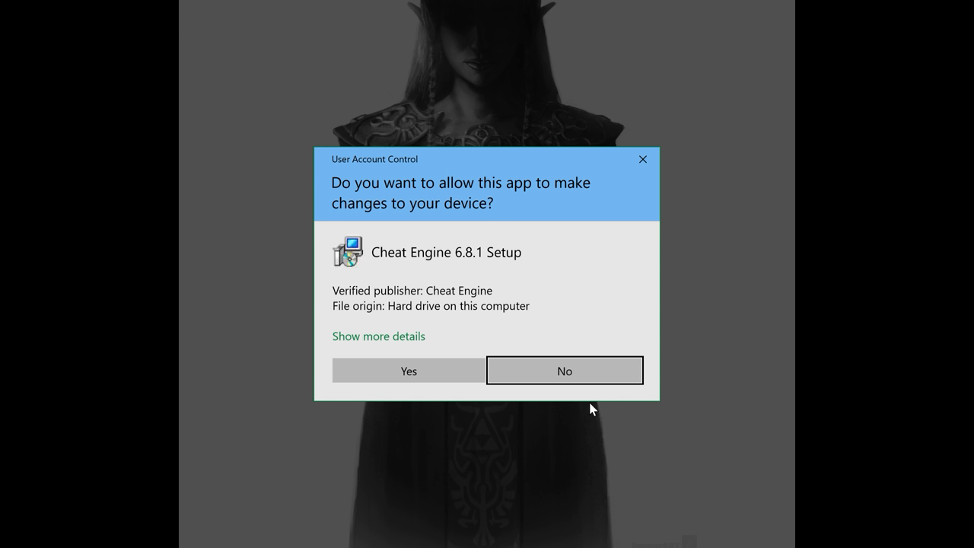
{"action": "left_click", "coordinate": [564, 371]}
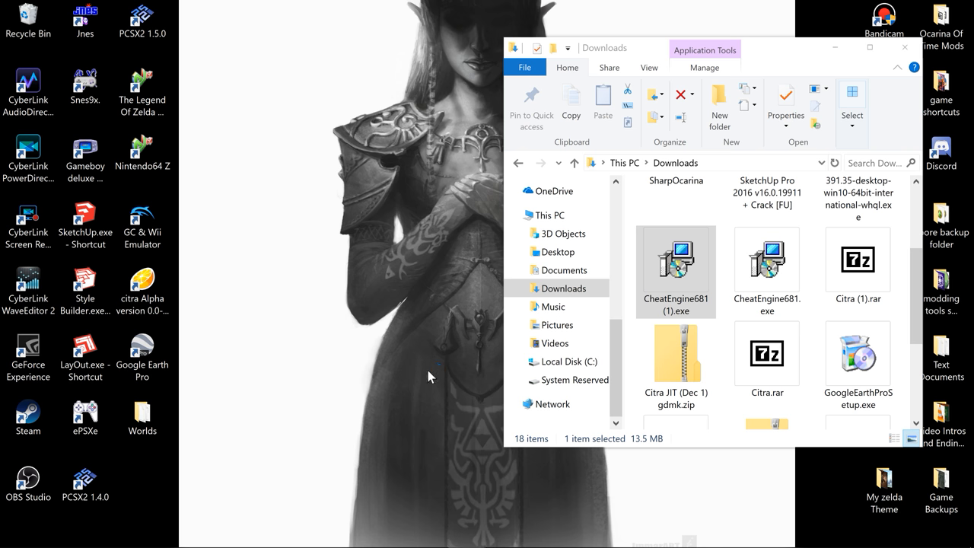
{"action": "double_click", "coordinate": [675, 272]}
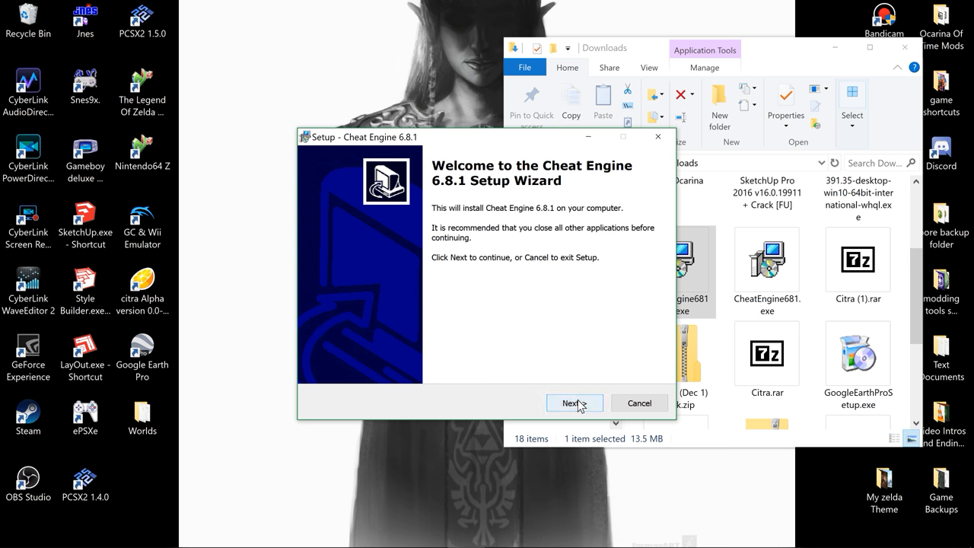
Step: Accept the license, keeping the default install folder, Start Menu folder and additional tasks
{"action": "left_click", "coordinate": [574, 403]}
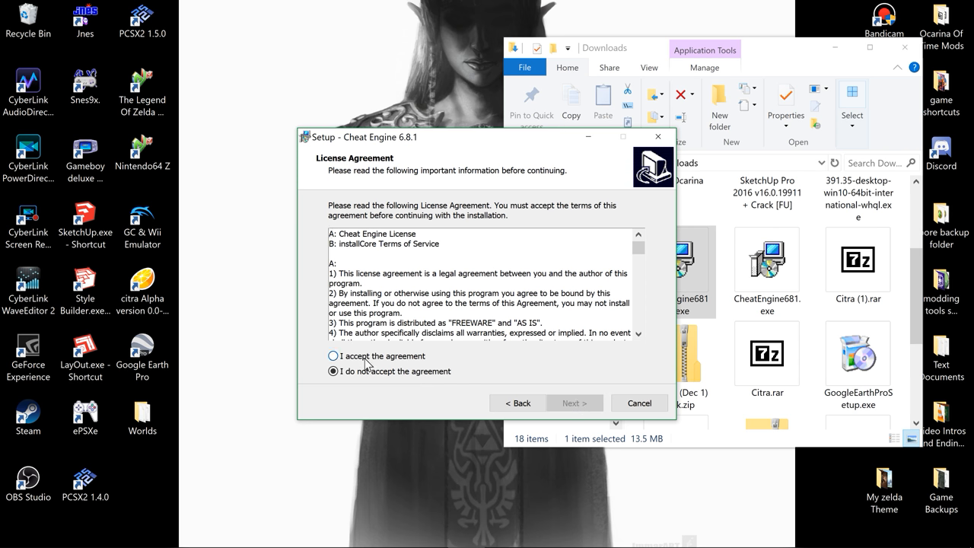
{"action": "left_click", "coordinate": [333, 355]}
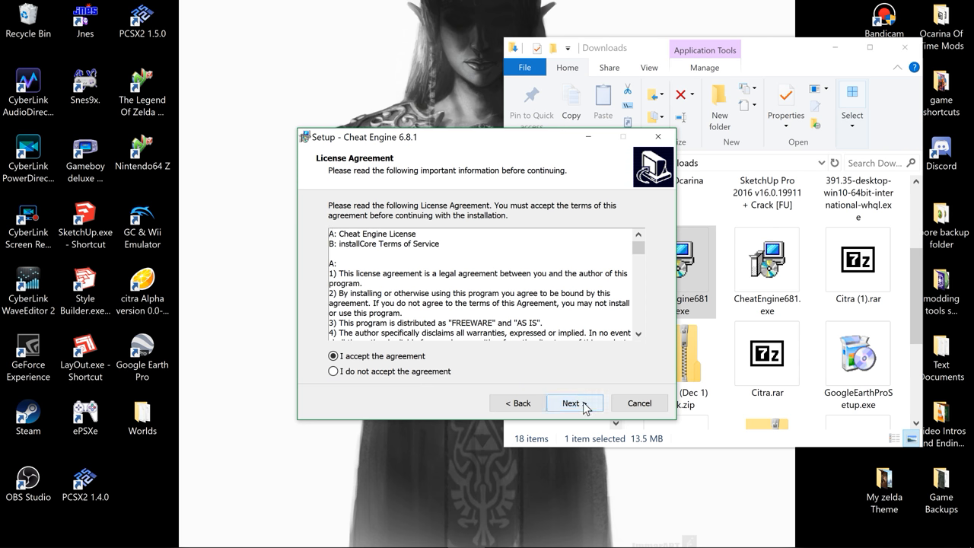
{"action": "left_click", "coordinate": [570, 403]}
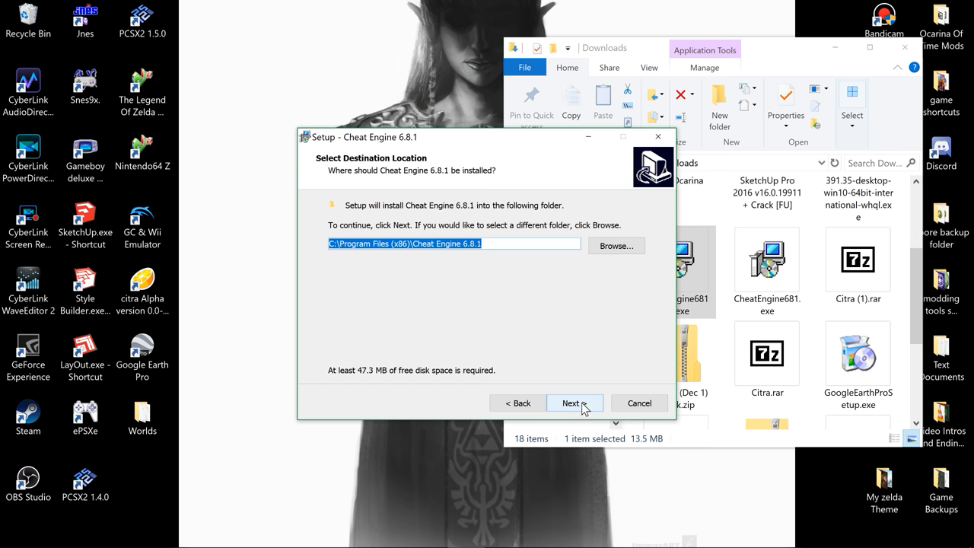
{"action": "left_click", "coordinate": [575, 402]}
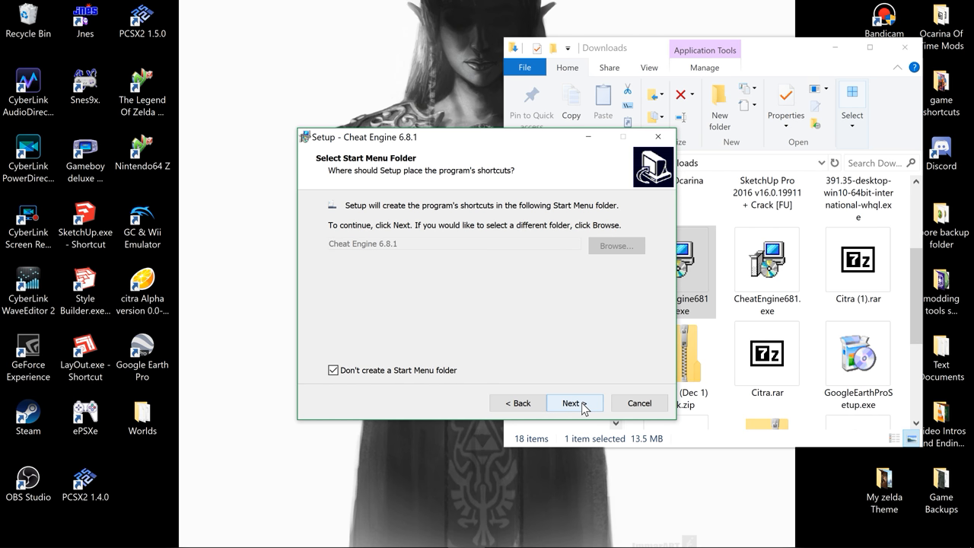
{"action": "left_click", "coordinate": [571, 402]}
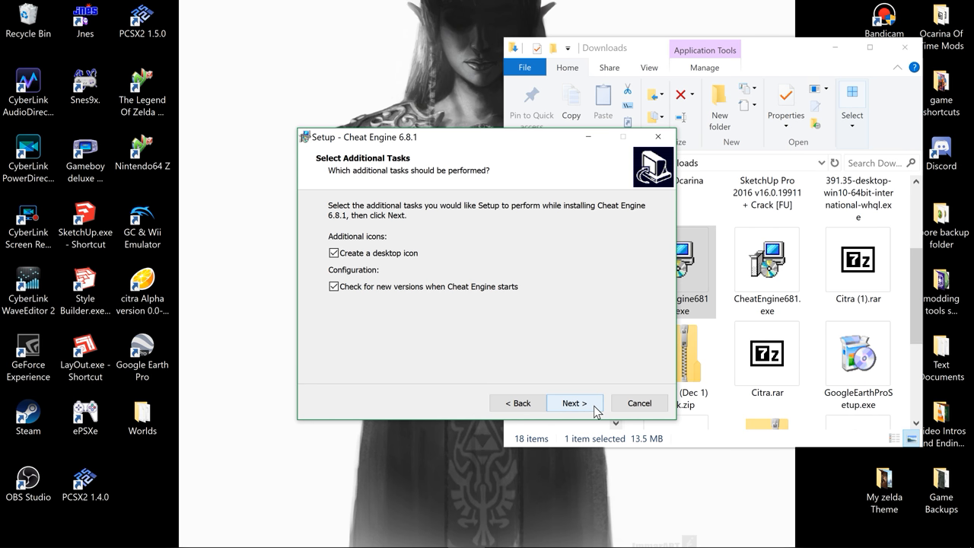
{"action": "left_click", "coordinate": [573, 403]}
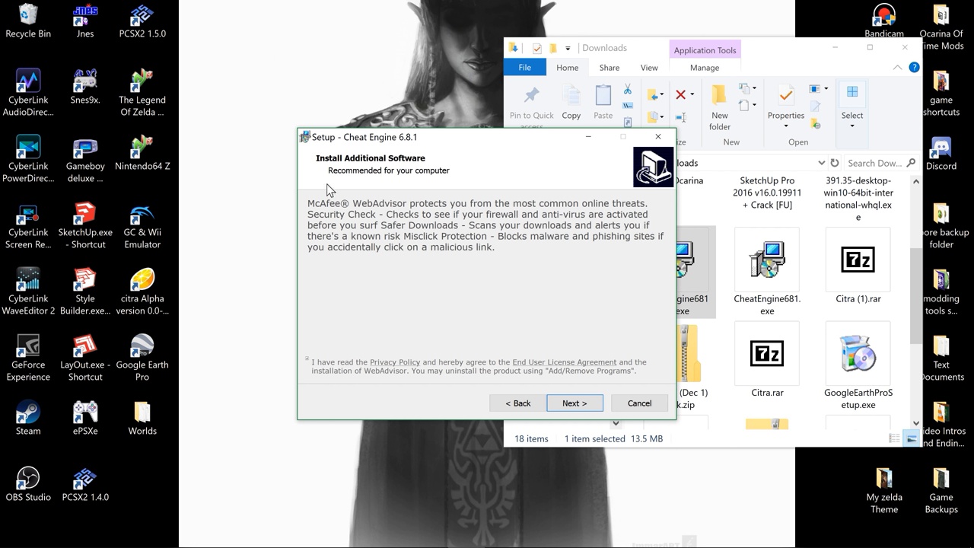
{"action": "mouse_move", "coordinate": [309, 365]}
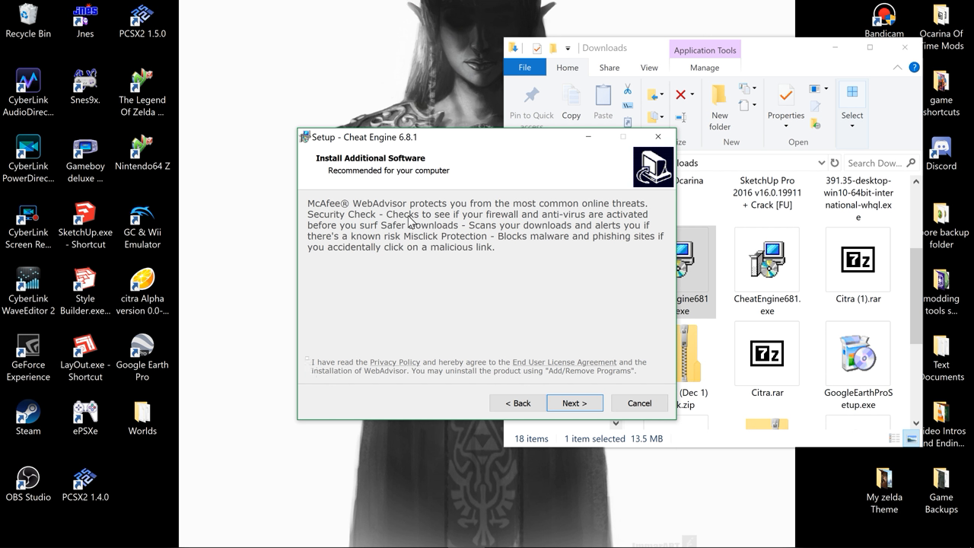
{"action": "mouse_move", "coordinate": [429, 220]}
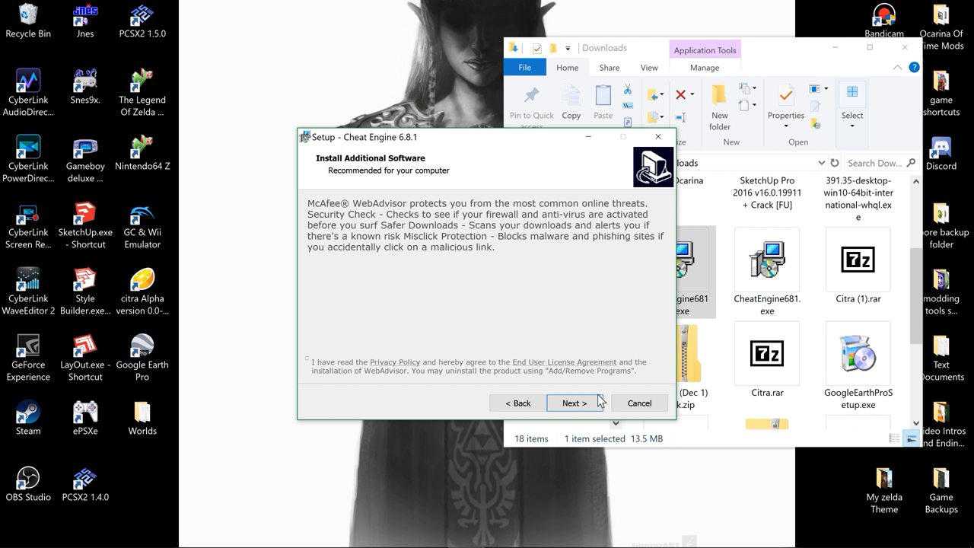
{"action": "mouse_move", "coordinate": [305, 361]}
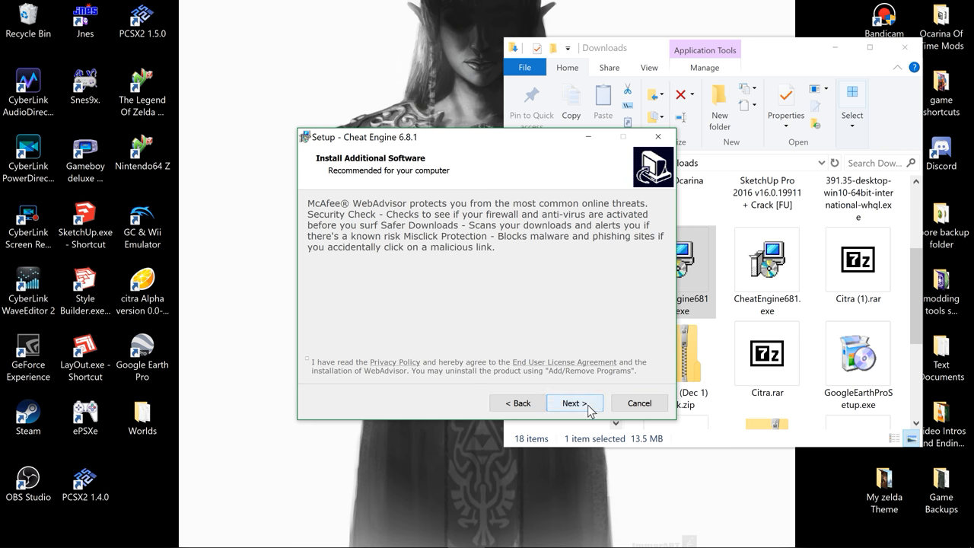
Step: Skip the McAfee WebAdvisor offer and install Cheat Engine 6.8.1
{"action": "left_click", "coordinate": [574, 403]}
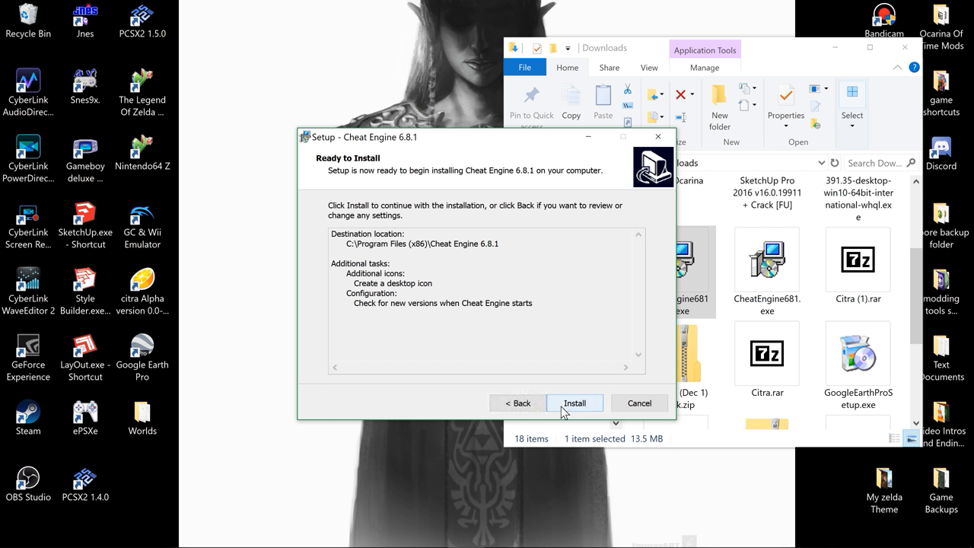
{"action": "mouse_move", "coordinate": [639, 403]}
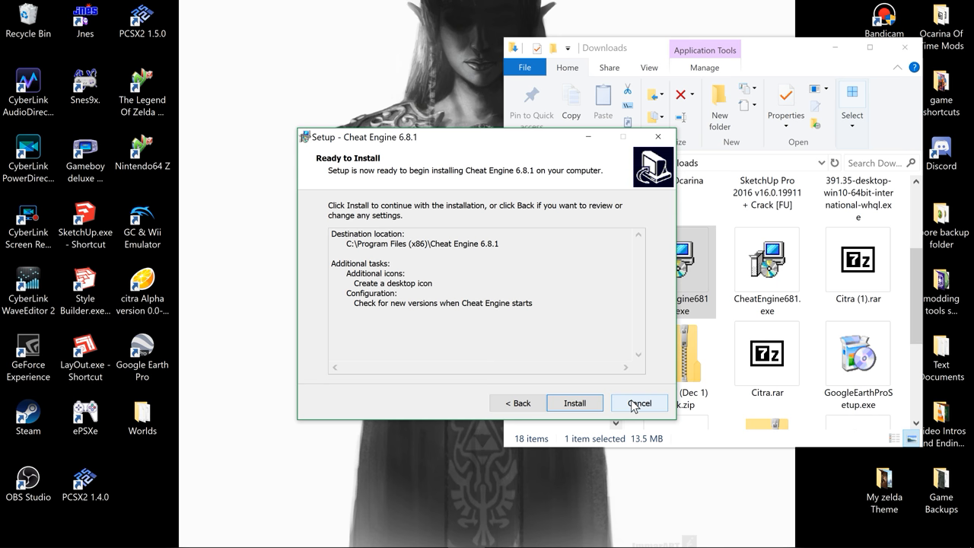
{"action": "left_click", "coordinate": [639, 402]}
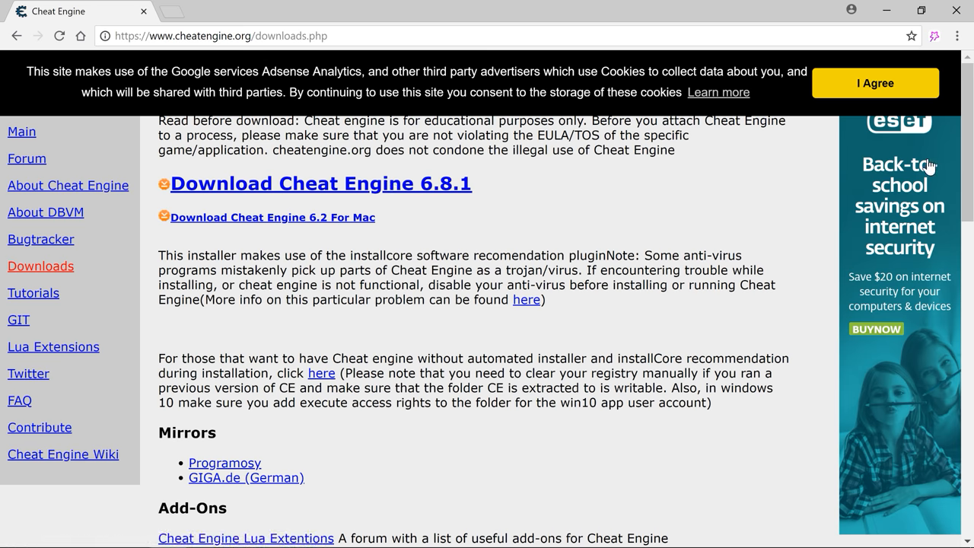
{"action": "mouse_move", "coordinate": [938, 59]}
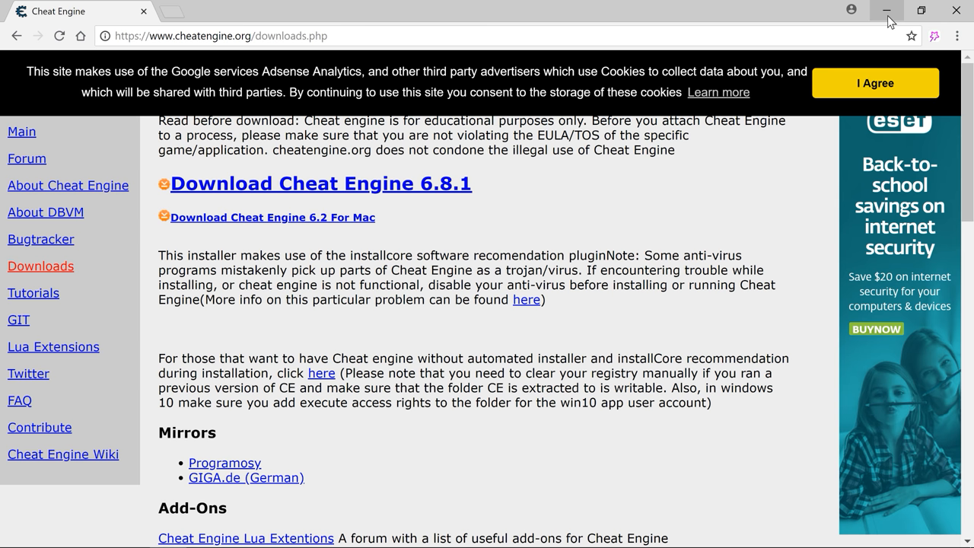
{"action": "mouse_move", "coordinate": [890, 16]}
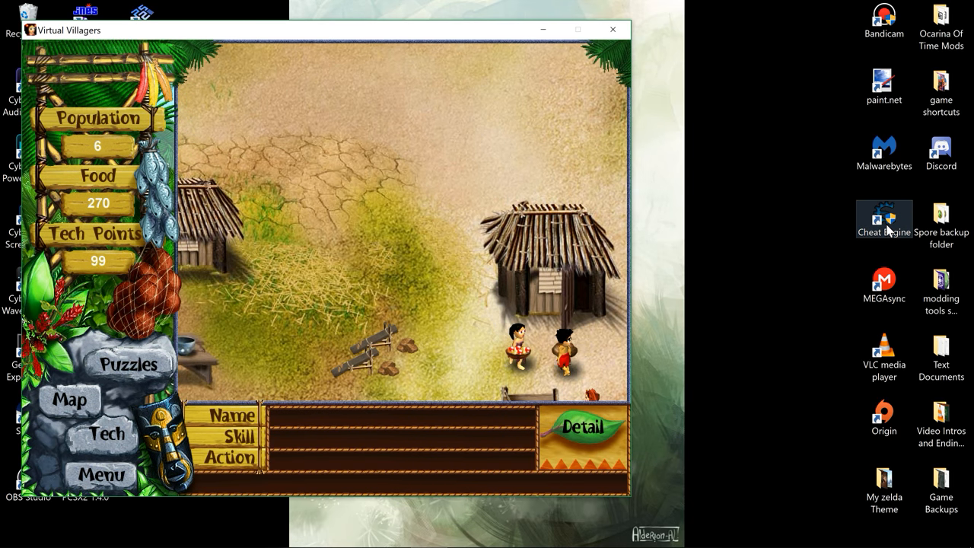
Step: Launch Cheat Engine from its desktop shortcut and approve the UAC prompt
{"action": "double_click", "coordinate": [883, 217]}
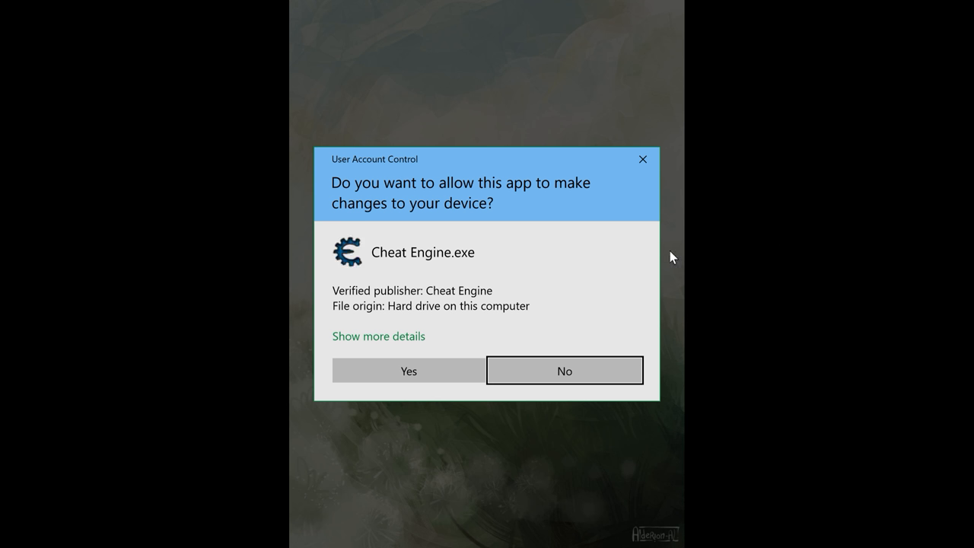
{"action": "left_click", "coordinate": [564, 371]}
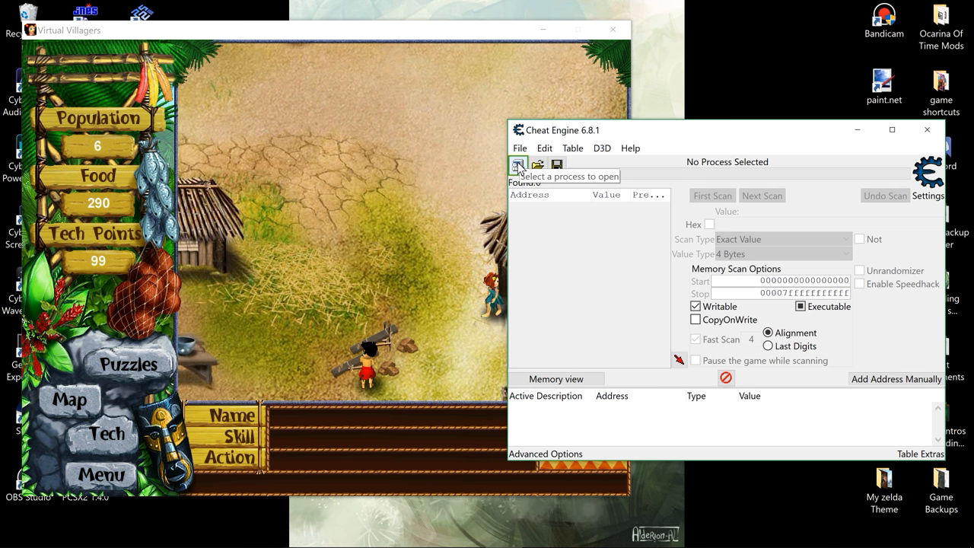
Step: Open process 00002C40-Virtual Villagers from Cheat Engine's Process List
{"action": "left_click", "coordinate": [518, 164]}
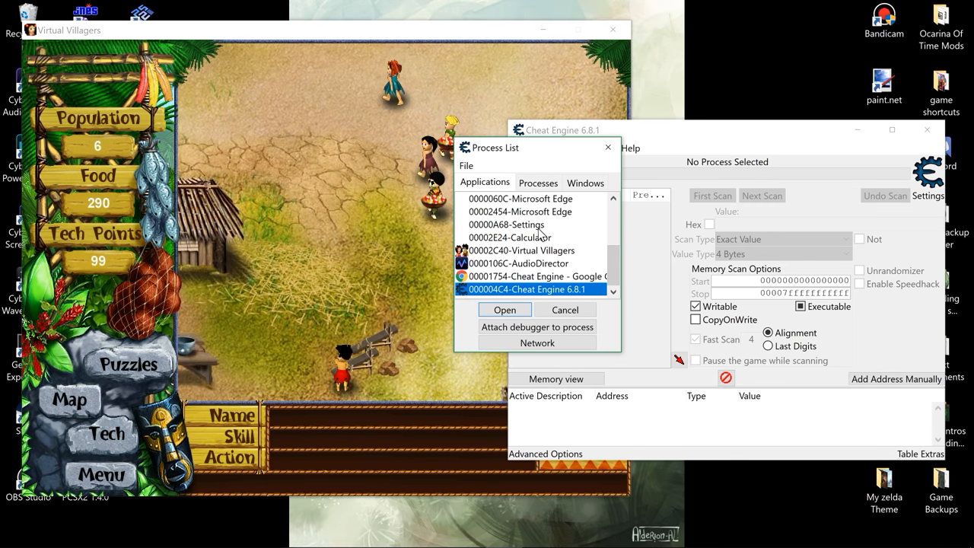
{"action": "left_click", "coordinate": [522, 250]}
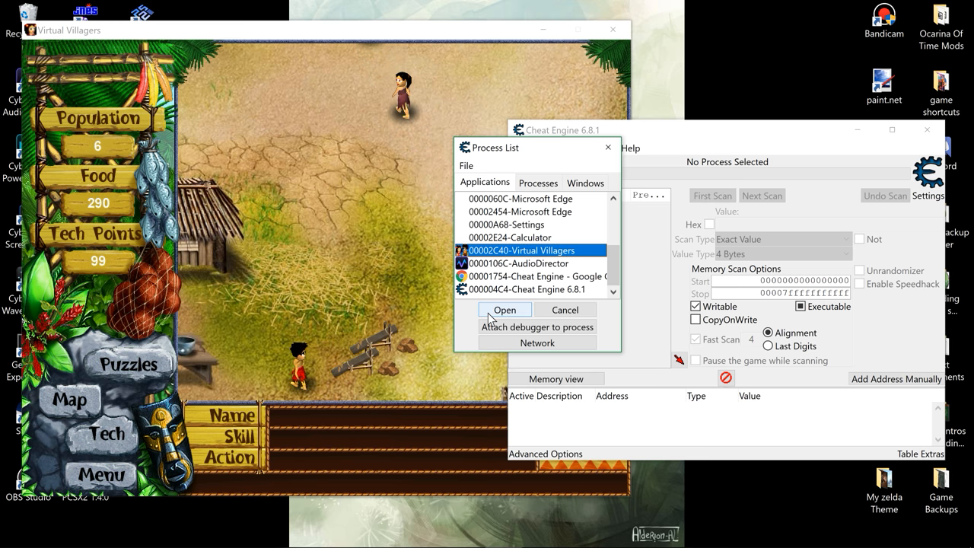
{"action": "left_click", "coordinate": [503, 309]}
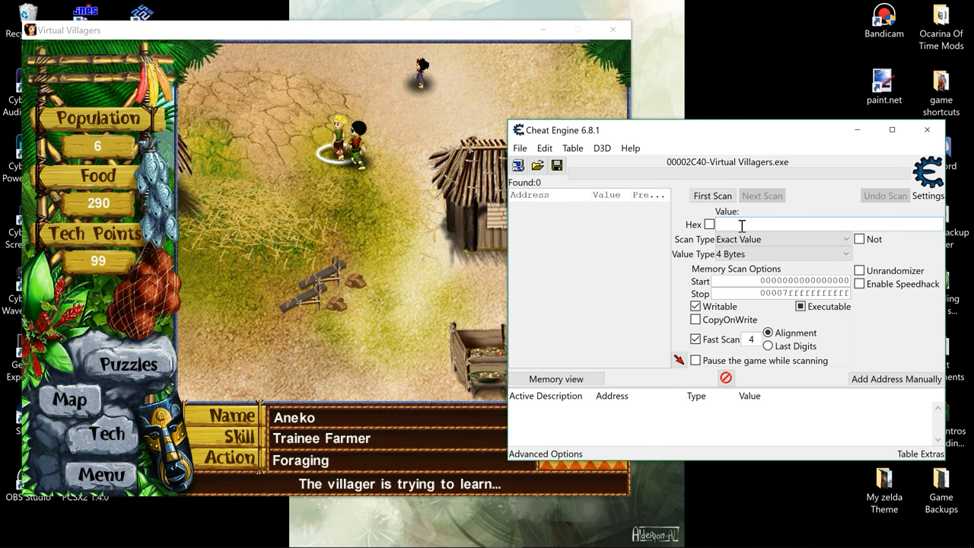
Step: Run a first exact-value scan for 290, the game's current food amount
{"action": "type", "text": "290"}
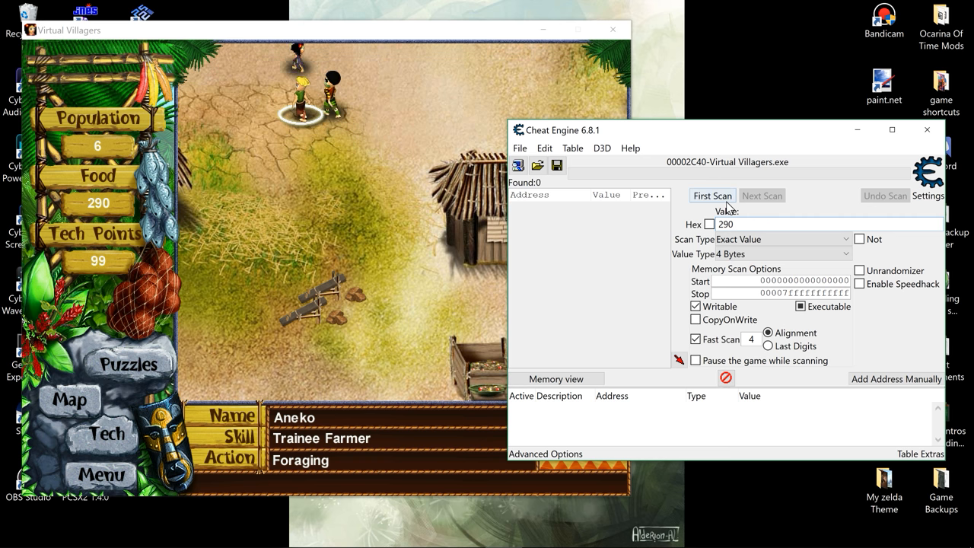
{"action": "left_click", "coordinate": [711, 196]}
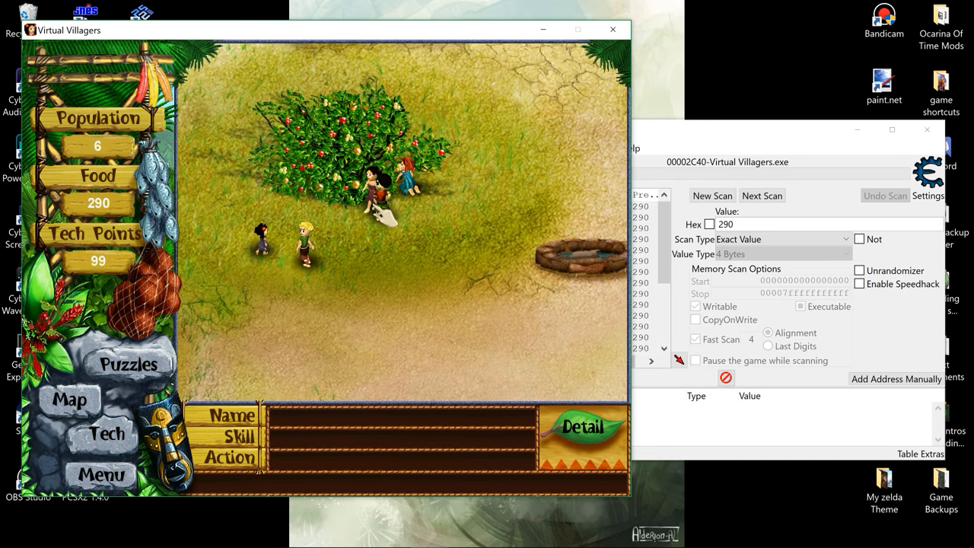
{"action": "left_click", "coordinate": [308, 244]}
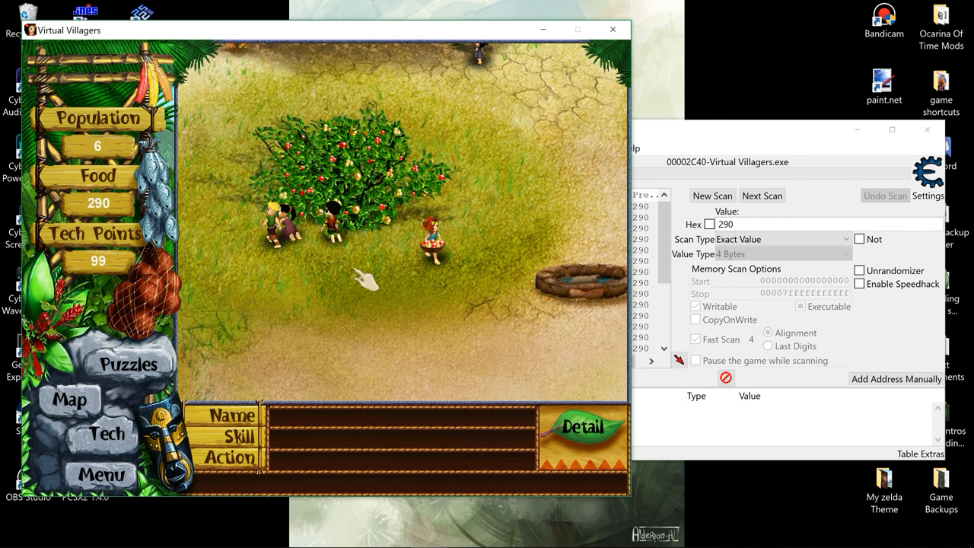
{"action": "left_click", "coordinate": [712, 196]}
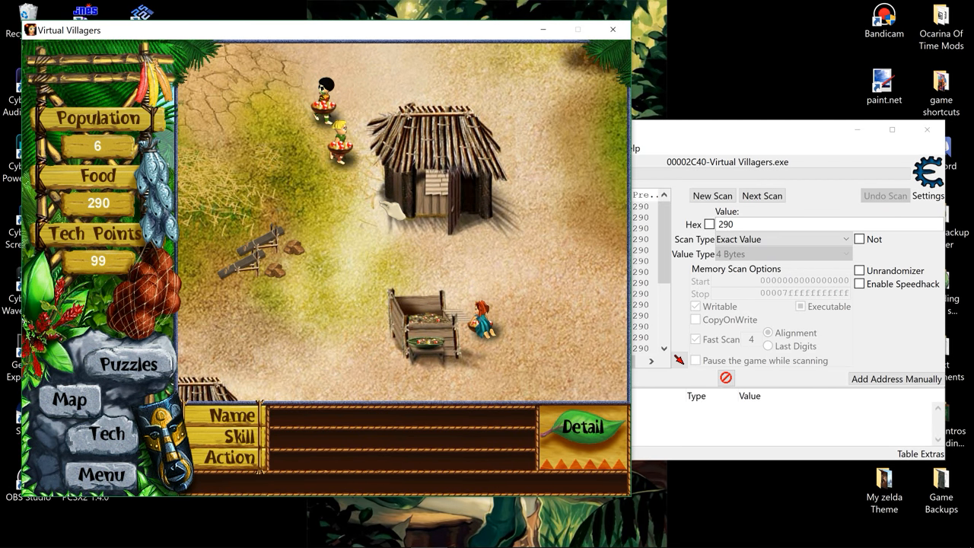
Step: Rescan for food value 288, narrowing results to address 02F9C1B4 and adding it
{"action": "left_click", "coordinate": [280, 171]}
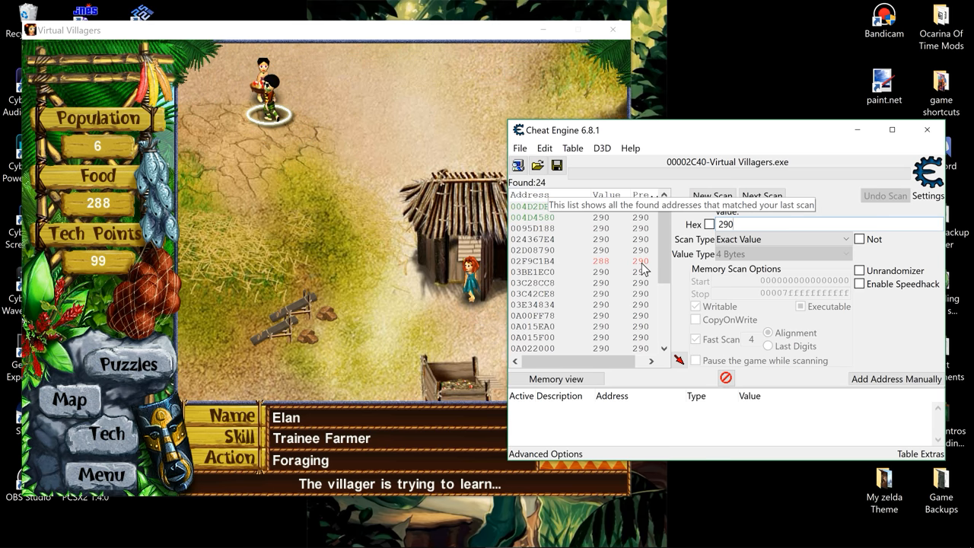
{"action": "scroll", "scroll_direction": "down", "scroll_amount": 3}
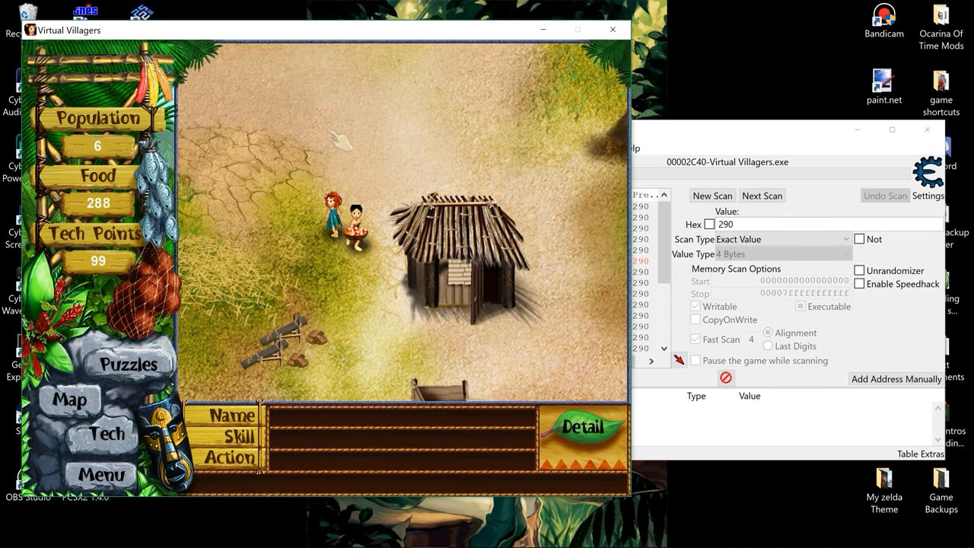
{"action": "left_click", "coordinate": [281, 247]}
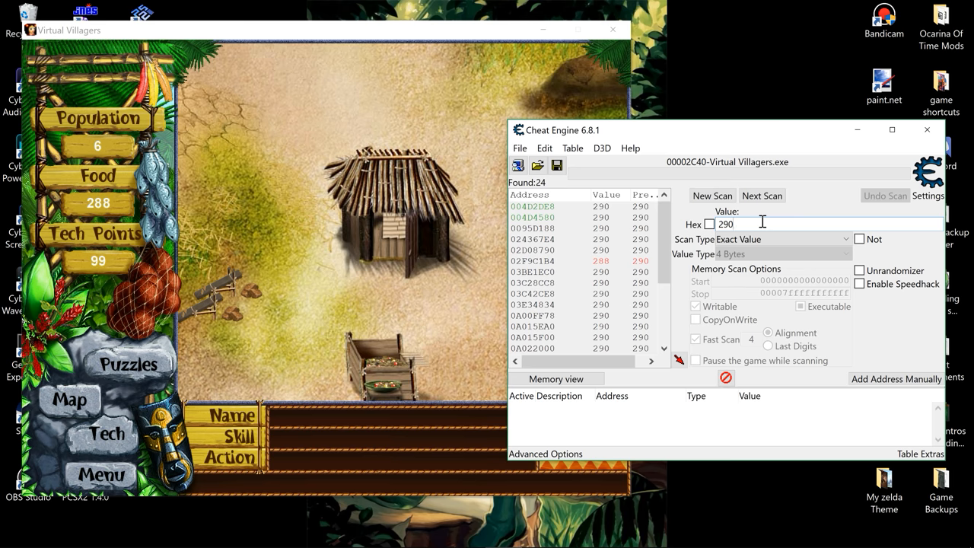
{"action": "left_click", "coordinate": [761, 224]}
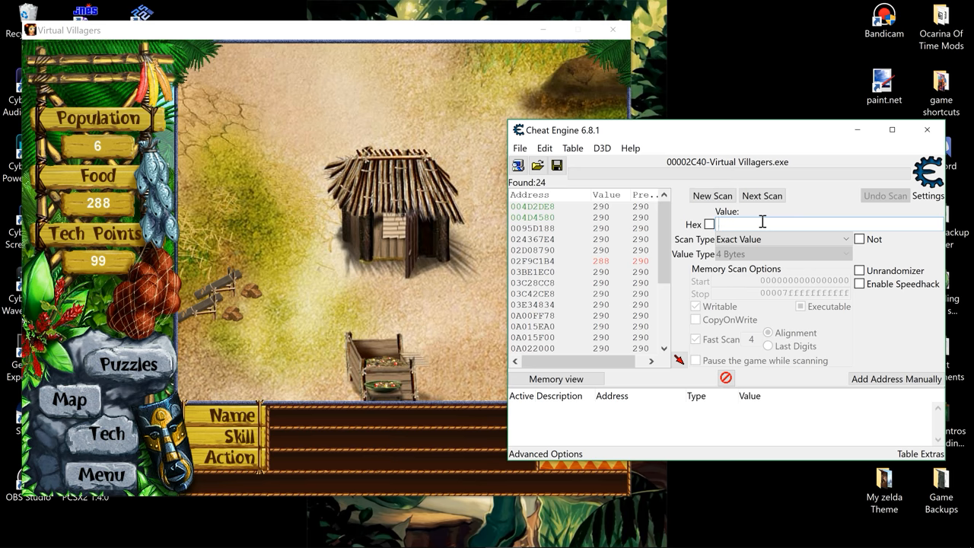
{"action": "type", "text": "288"}
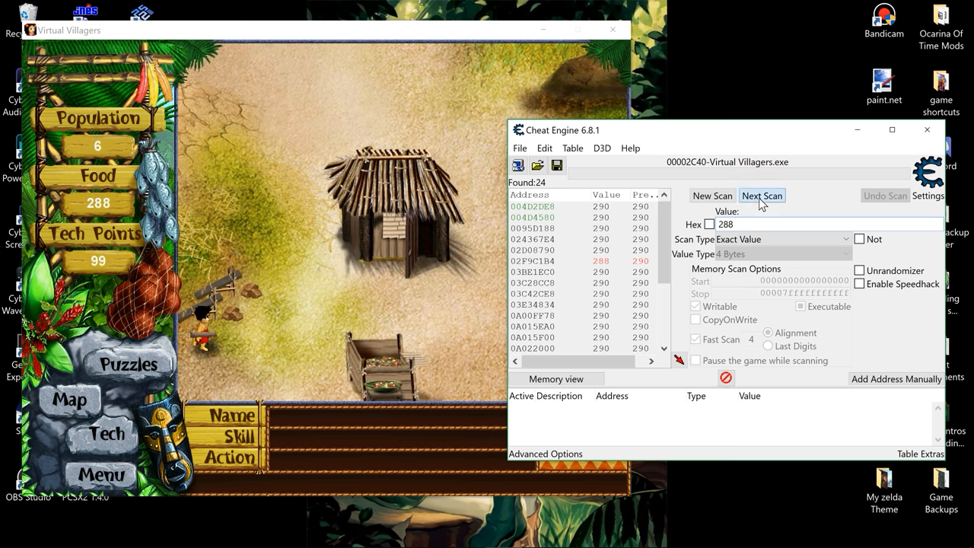
{"action": "left_click", "coordinate": [762, 196]}
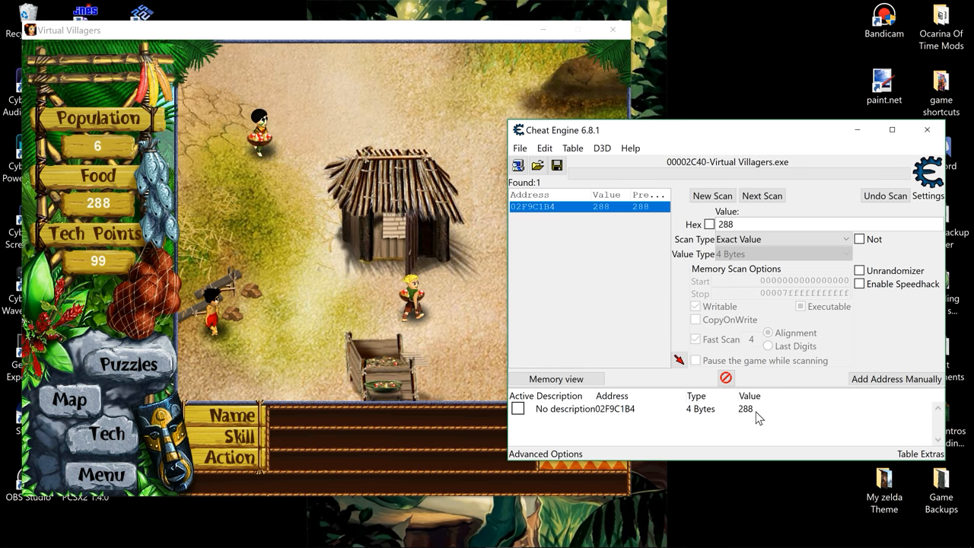
Step: Change the food address 02F9C1B4 from 288 to 1000000 in the cheat table
{"action": "left_click", "coordinate": [586, 408]}
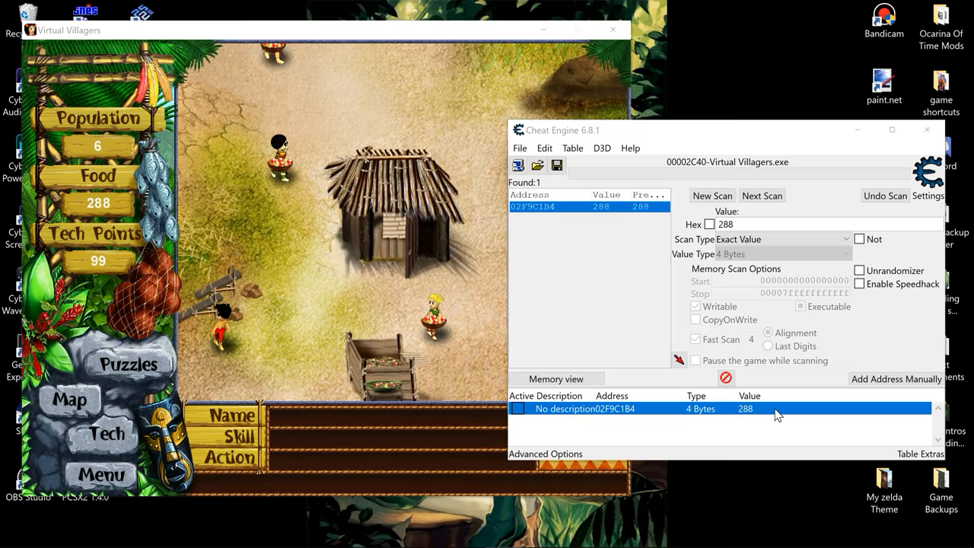
{"action": "double_click", "coordinate": [745, 408]}
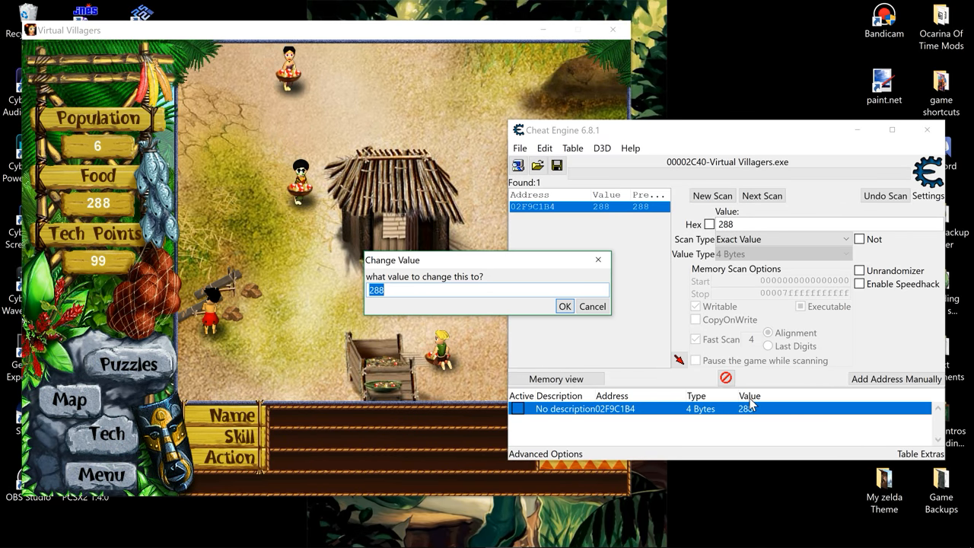
{"action": "mouse_move", "coordinate": [406, 265]}
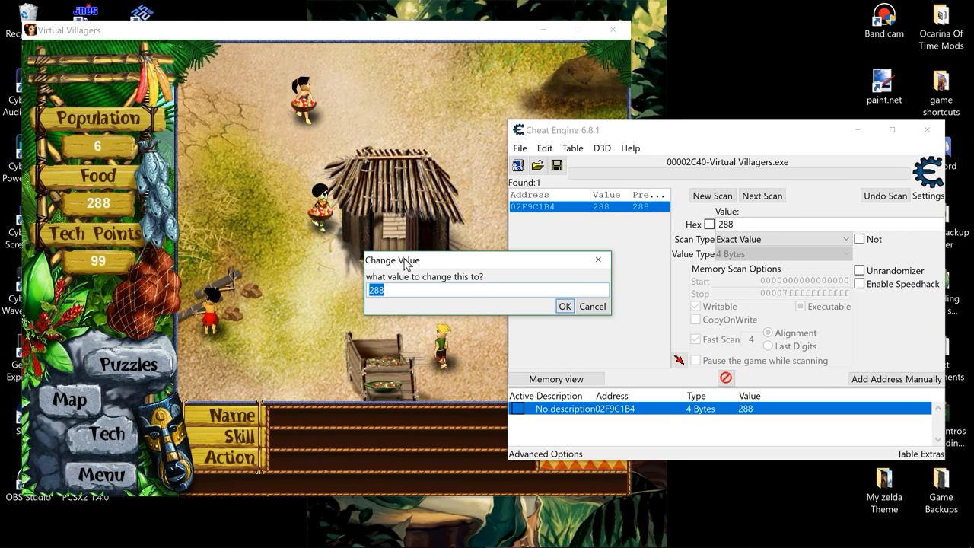
{"action": "left_click_drag", "start_coordinate": [392, 259], "coordinate": [463, 288]}
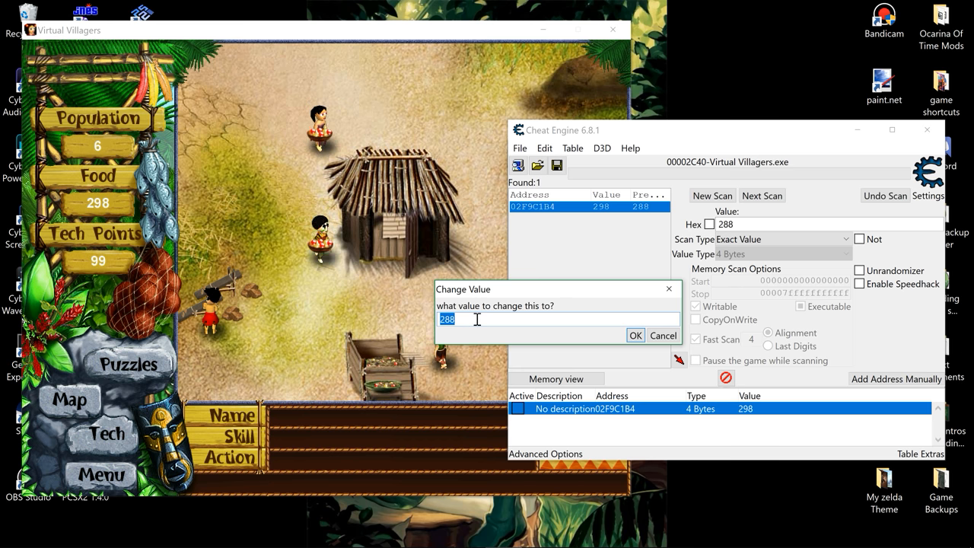
{"action": "key", "text": "Backspace"}
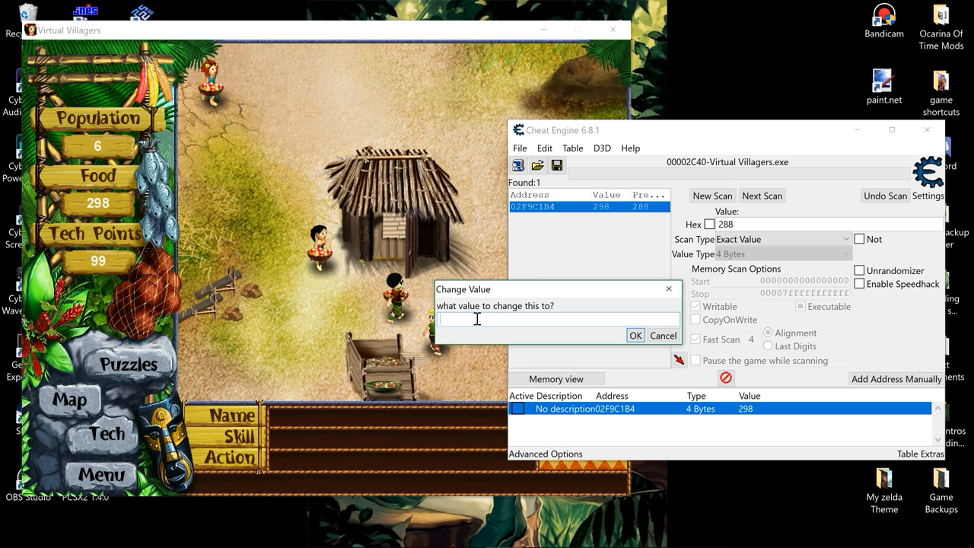
{"action": "type", "text": "1000000"}
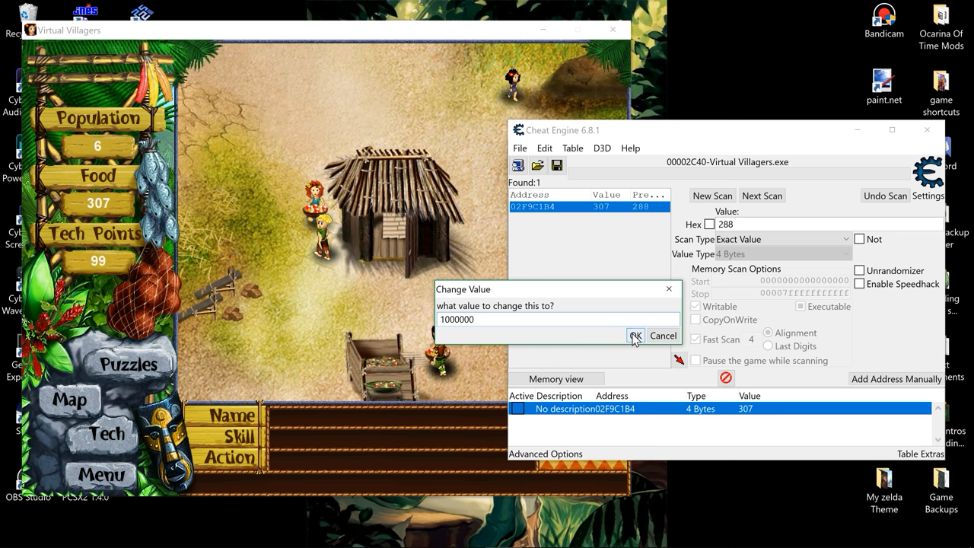
{"action": "left_click", "coordinate": [635, 335]}
{"action": "type", "text": "99"}
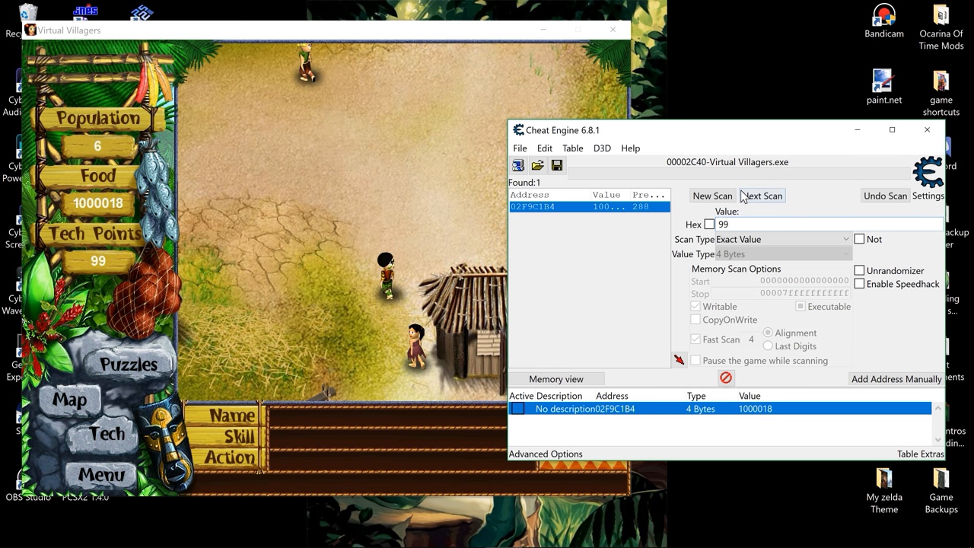
Step: Scan for tech points value 99, then narrow to 100, leaving 02F9BCE8 and 02F9C1C4
{"action": "left_click", "coordinate": [712, 195]}
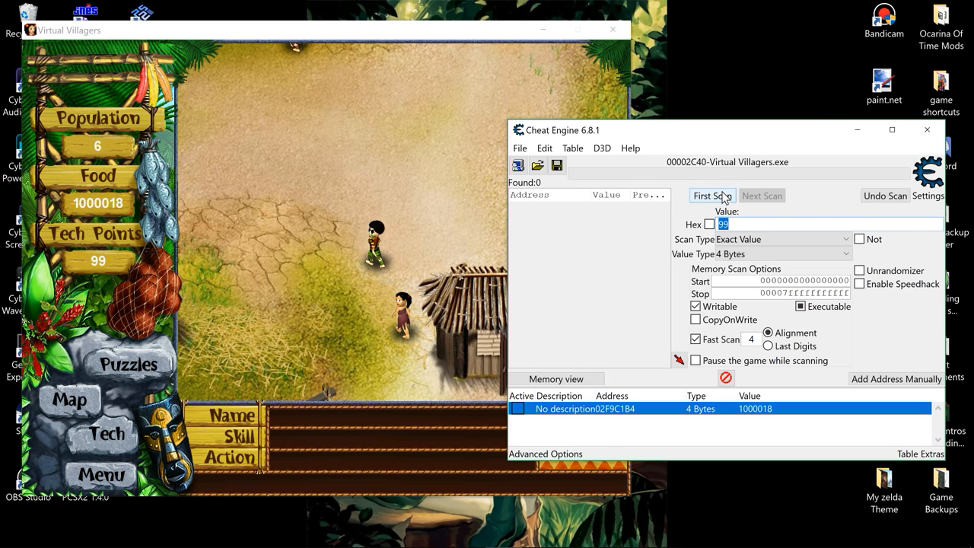
{"action": "left_click", "coordinate": [712, 196]}
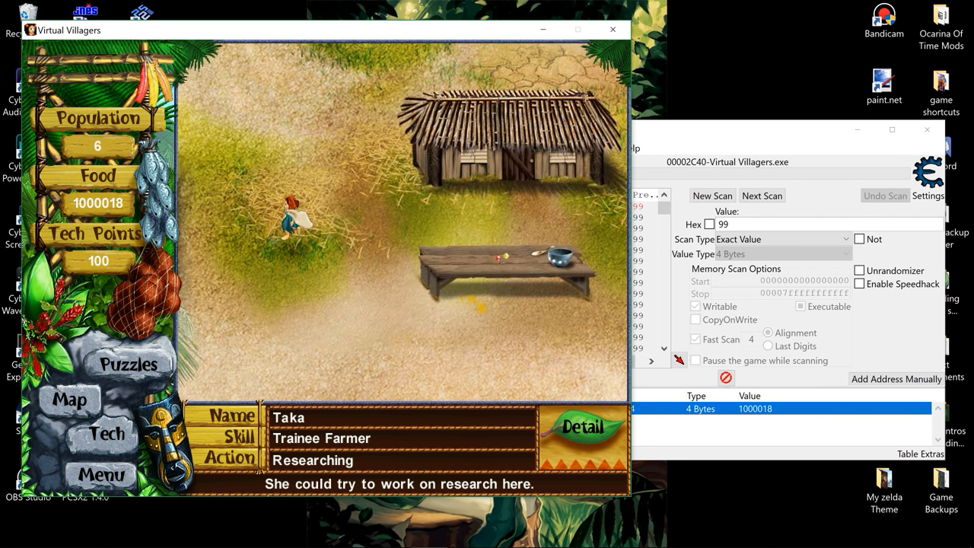
{"action": "left_click", "coordinate": [761, 195]}
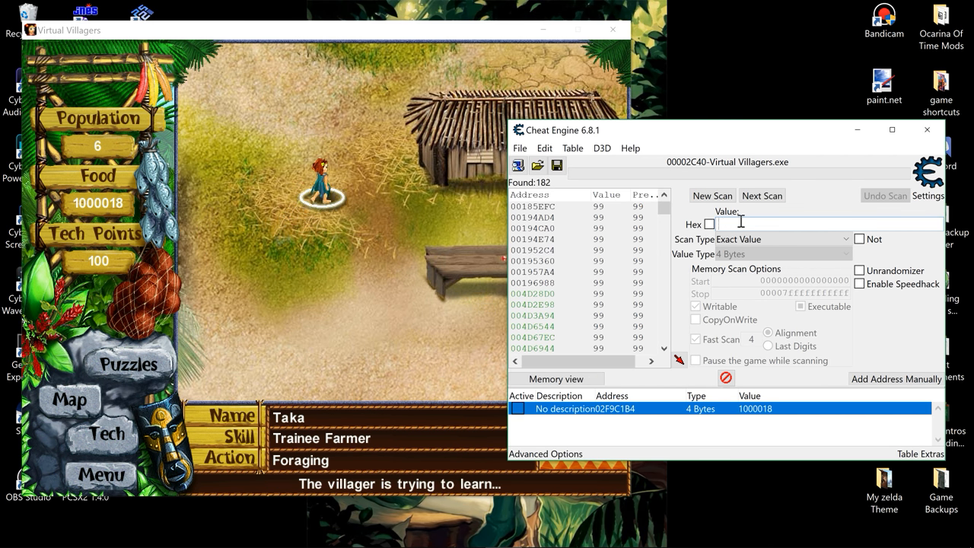
{"action": "type", "text": "100"}
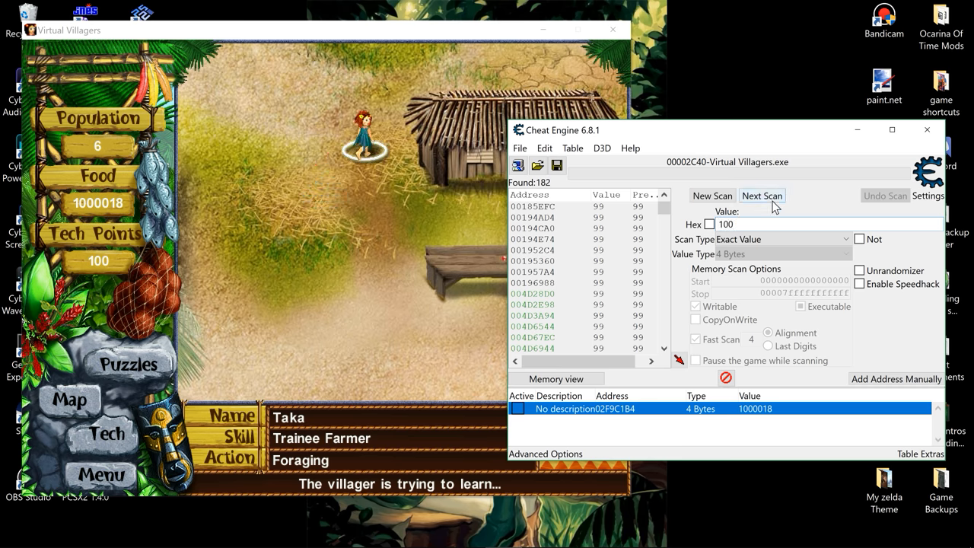
{"action": "left_click", "coordinate": [762, 196]}
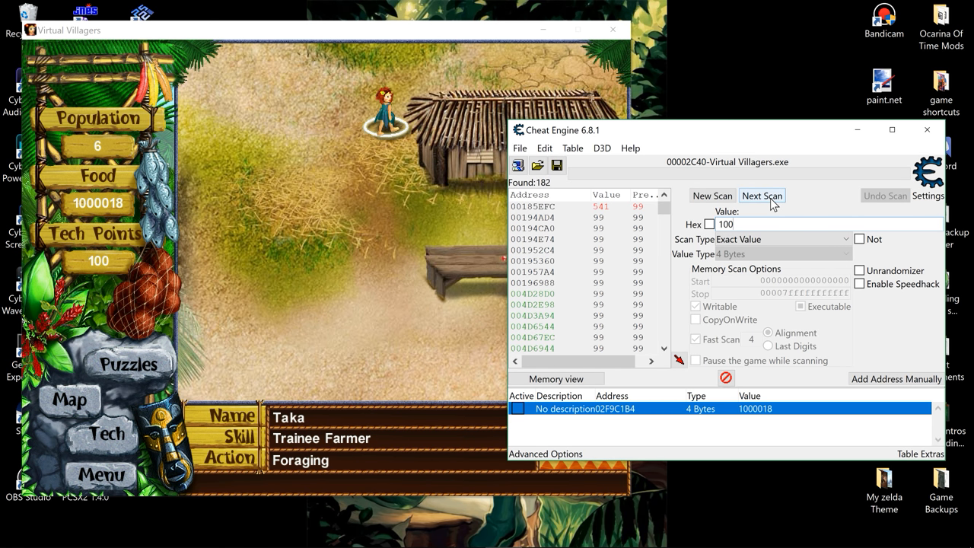
{"action": "left_click", "coordinate": [762, 195]}
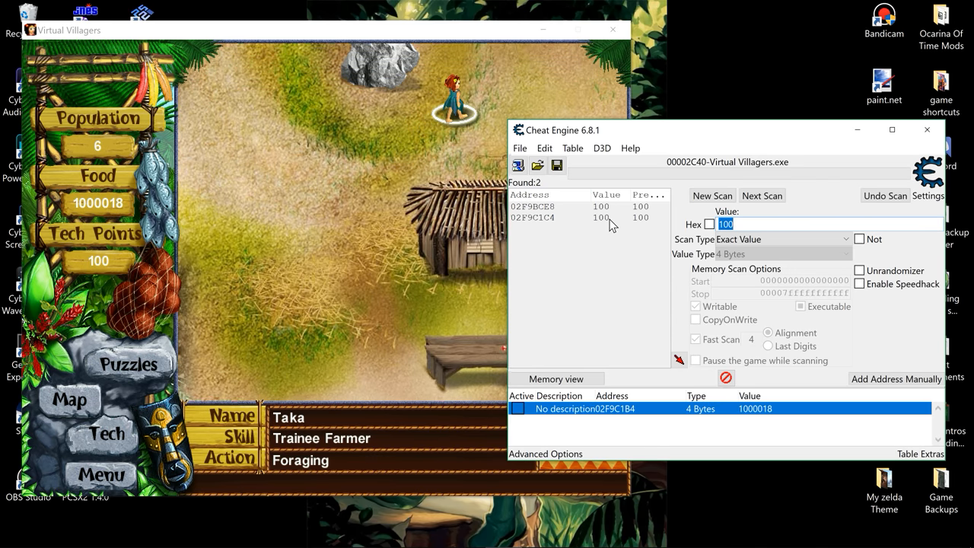
Step: Add tech points address 02F9C1C4 to the table and set it to 1000000
{"action": "left_click", "coordinate": [533, 218]}
{"action": "type", "text": "1000000"}
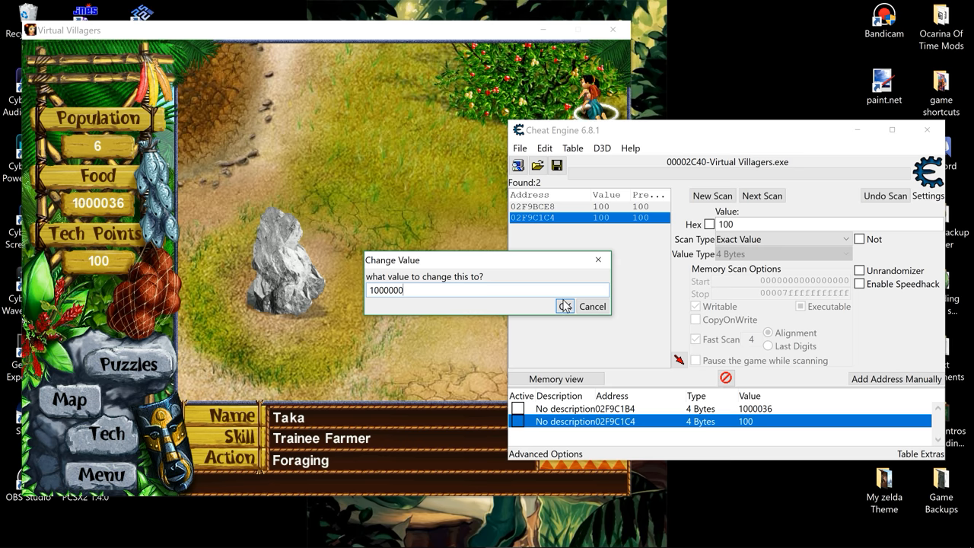
{"action": "left_click", "coordinate": [565, 306]}
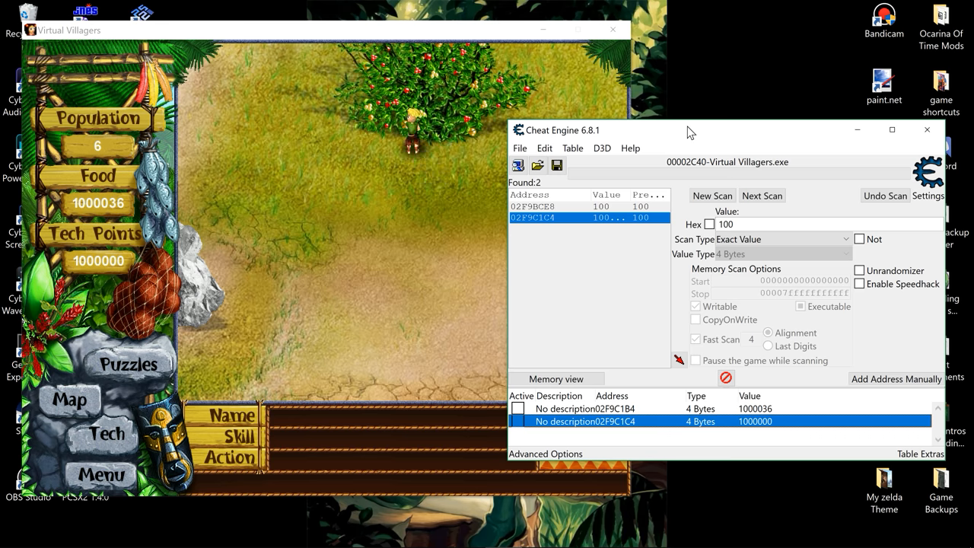
{"action": "mouse_move", "coordinate": [681, 135]}
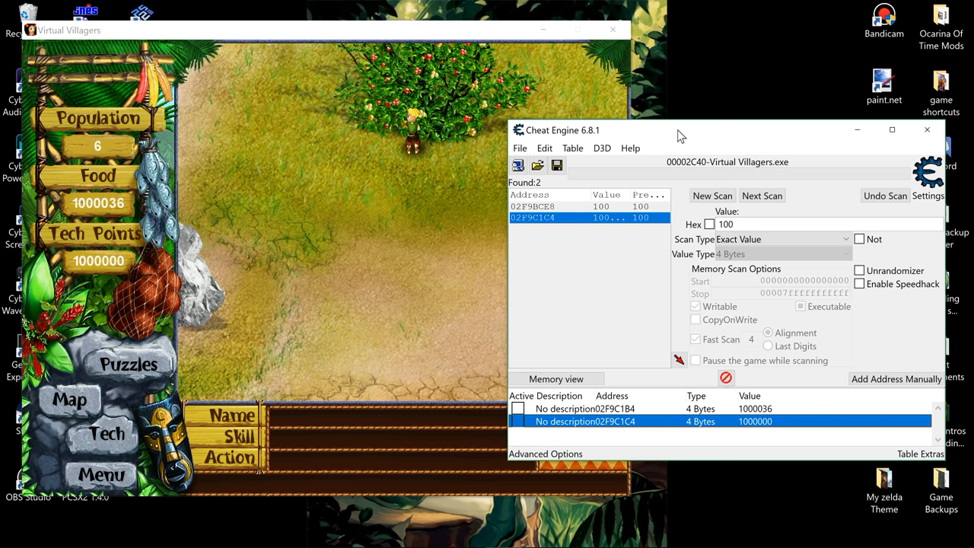